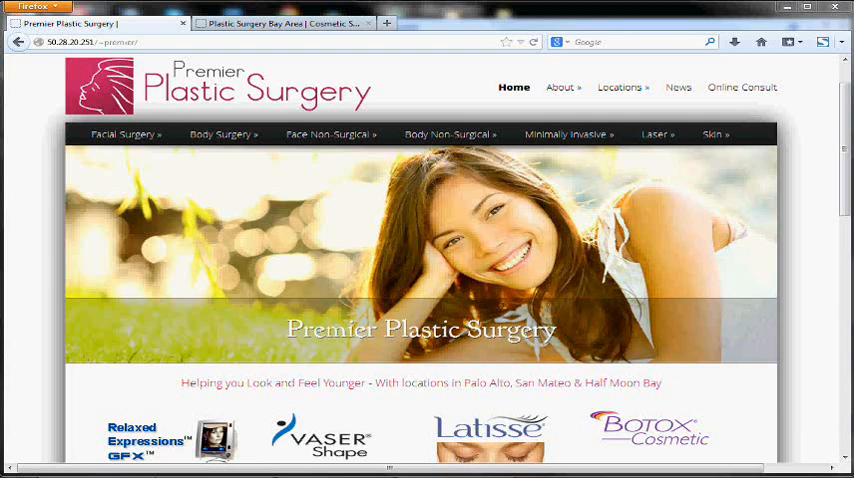
View the old Premier Plastic Surgery site beside the relaunched one, then bring up the redirects spreadsheet.
{"action": "left_click", "coordinate": [712, 134]}
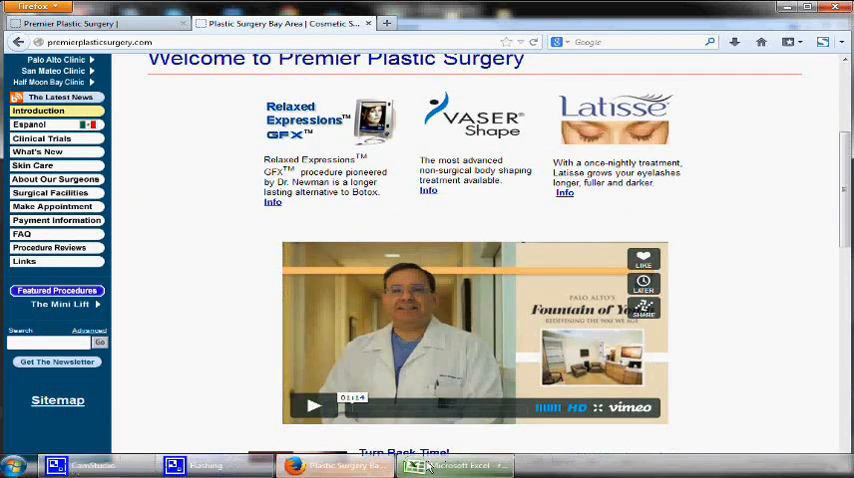
{"action": "left_click", "coordinate": [455, 465]}
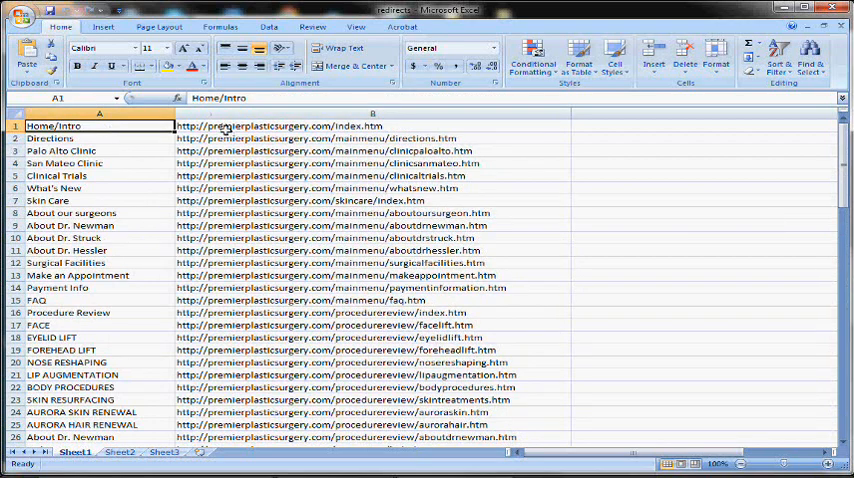
Compare the old site pages against the redirects list of old page names and URLs.
{"action": "left_click", "coordinate": [334, 465]}
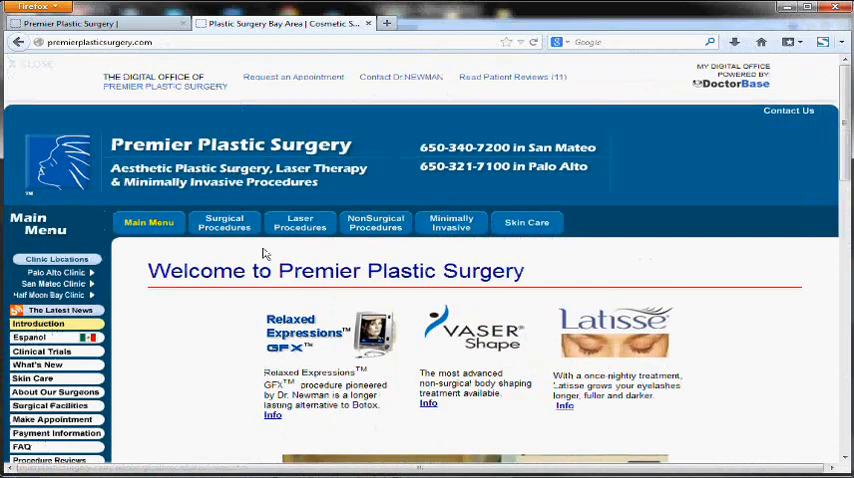
{"action": "scroll", "scroll_direction": "down", "scroll_amount": 3}
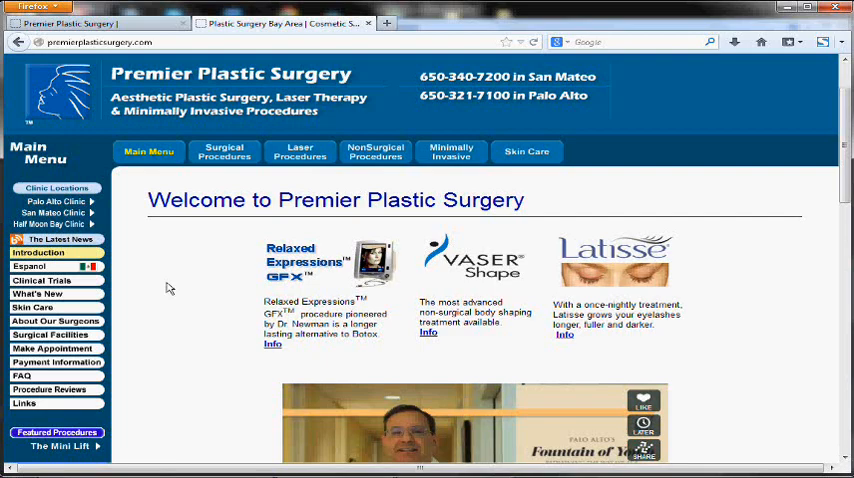
{"action": "scroll", "scroll_direction": "down", "scroll_amount": 3}
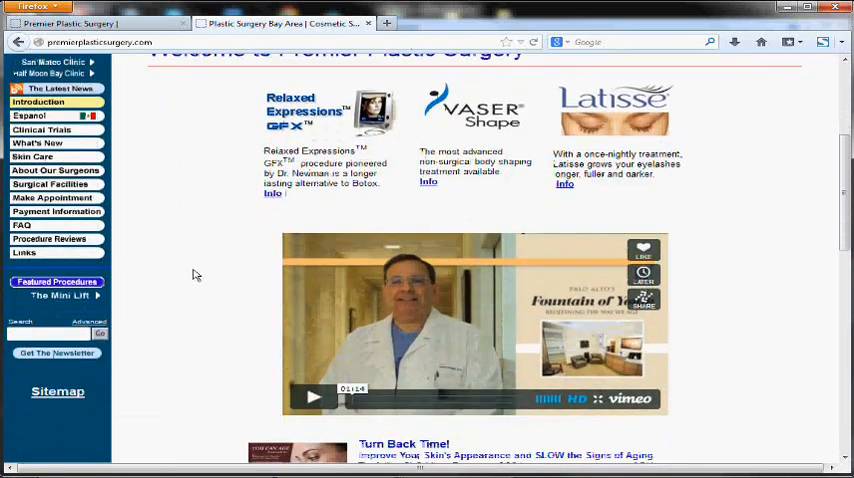
{"action": "left_click", "coordinate": [57, 391]}
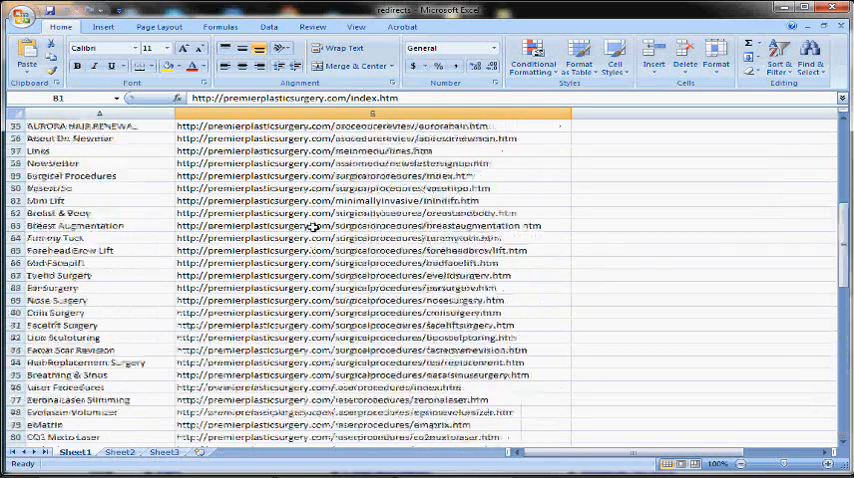
{"action": "scroll", "scroll_direction": "up", "scroll_amount": 3}
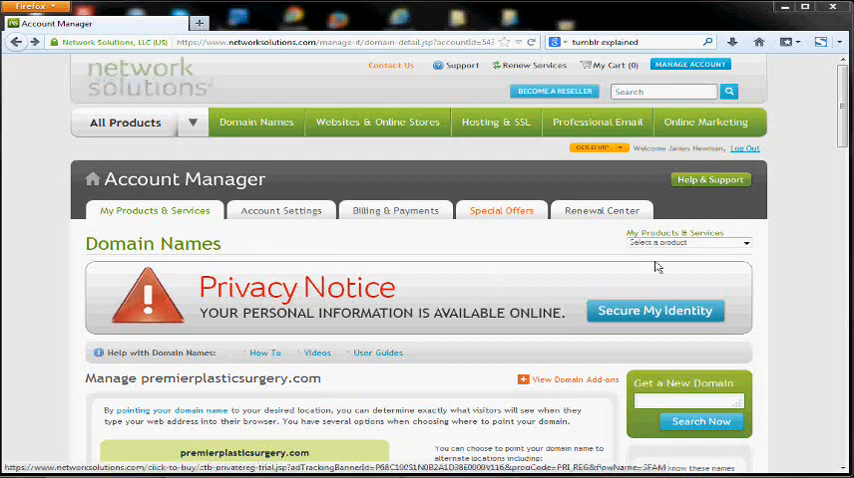
Set premierplasticsurgery.com name servers to ns.sourcedns.com and ns1.sourcedns.com and reach confirmation.
{"action": "scroll", "scroll_direction": "down", "scroll_amount": 3}
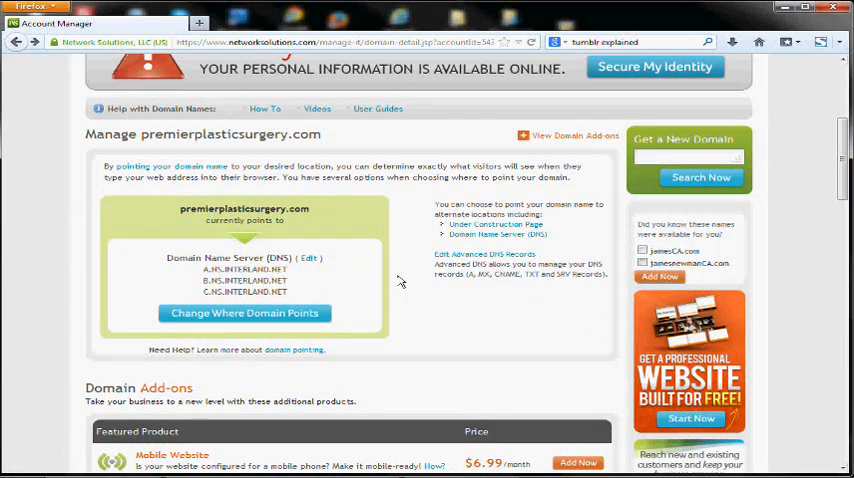
{"action": "left_click", "coordinate": [308, 258]}
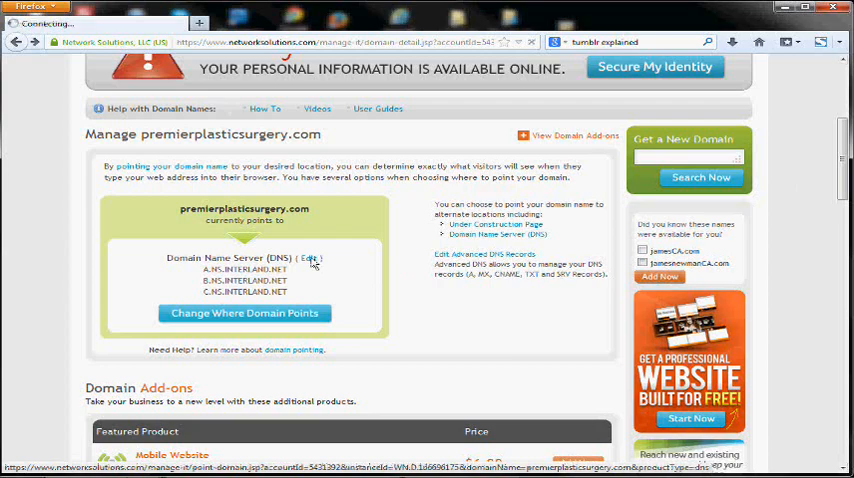
{"action": "left_click", "coordinate": [310, 258]}
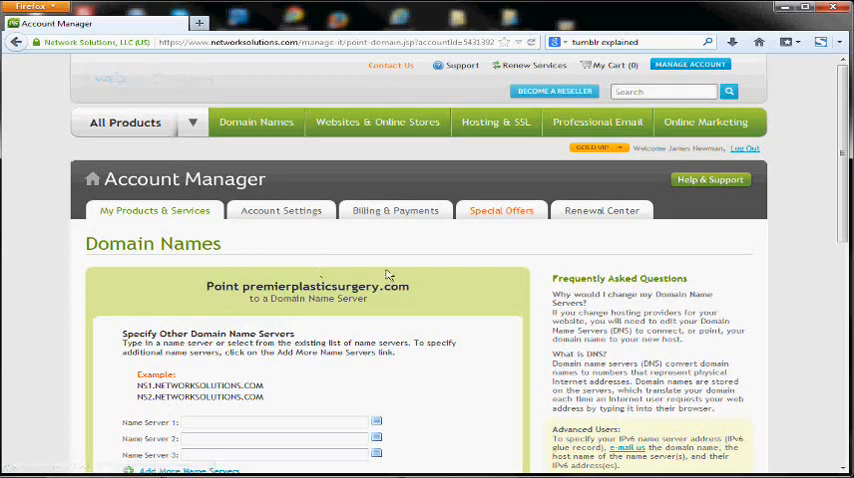
{"action": "scroll", "scroll_direction": "down", "scroll_amount": 3}
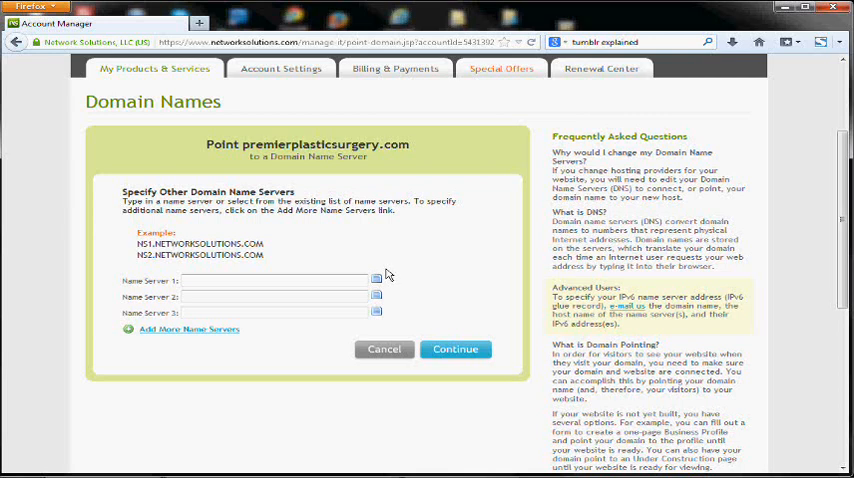
{"action": "mouse_move", "coordinate": [389, 274]}
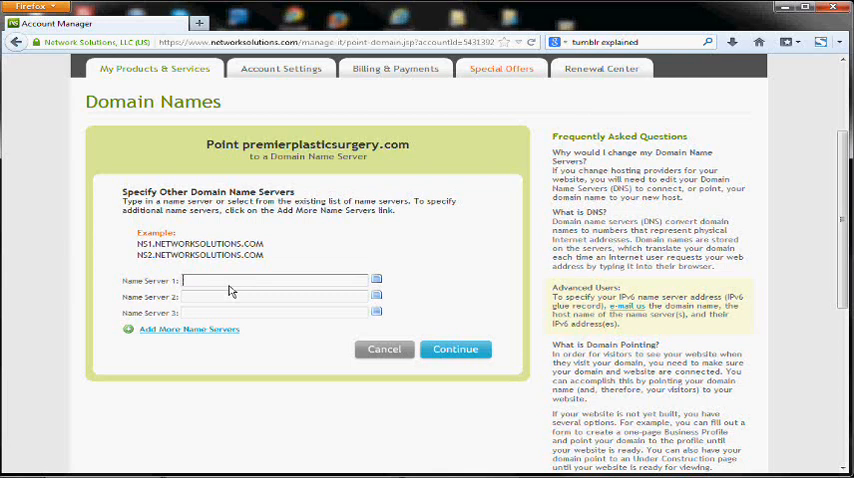
{"action": "type", "text": "ns.sourcedns.com"}
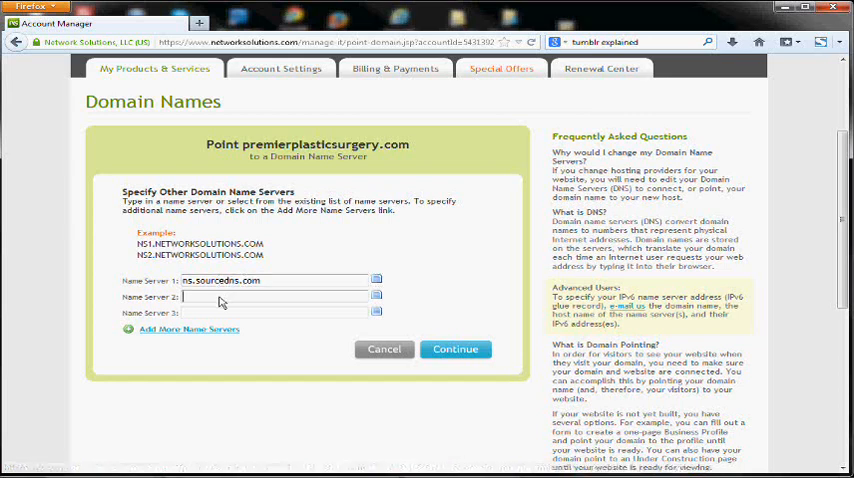
{"action": "type", "text": "ns1.sourcedns"}
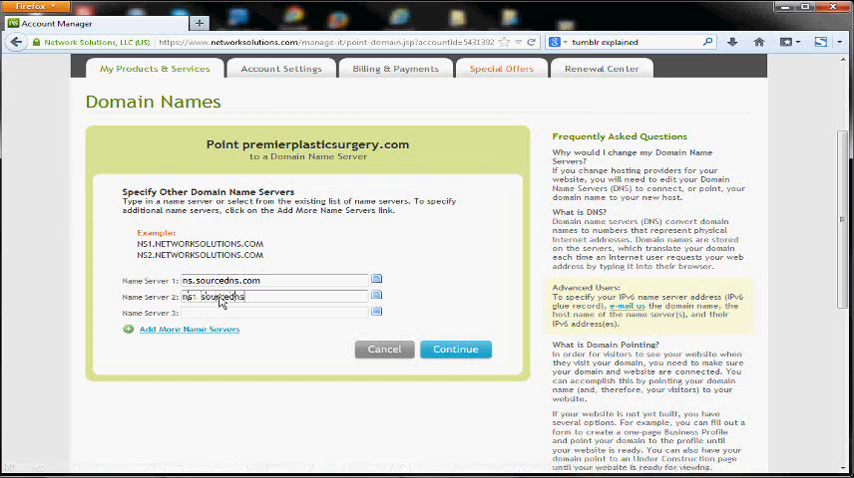
{"action": "left_click", "coordinate": [456, 349]}
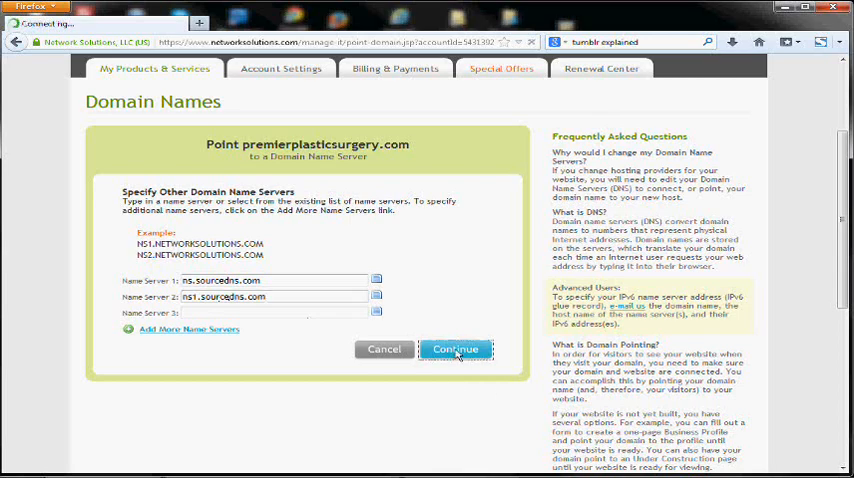
{"action": "left_click", "coordinate": [456, 349]}
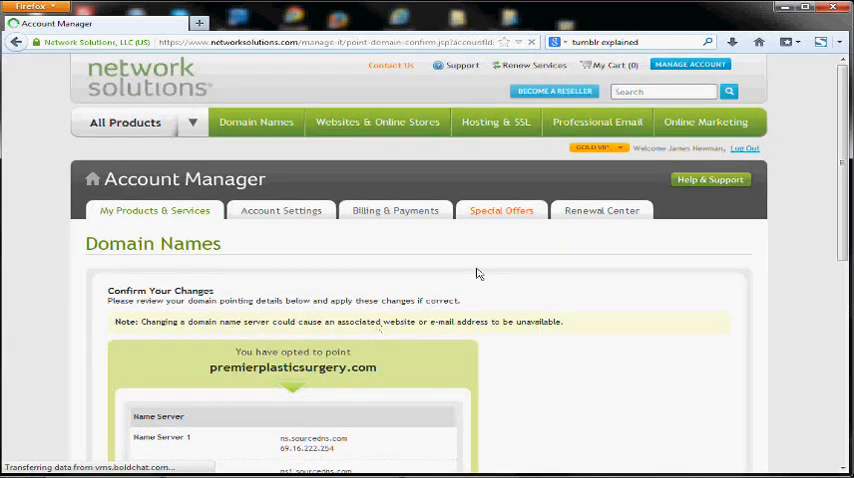
{"action": "scroll", "scroll_direction": "down", "scroll_amount": 3}
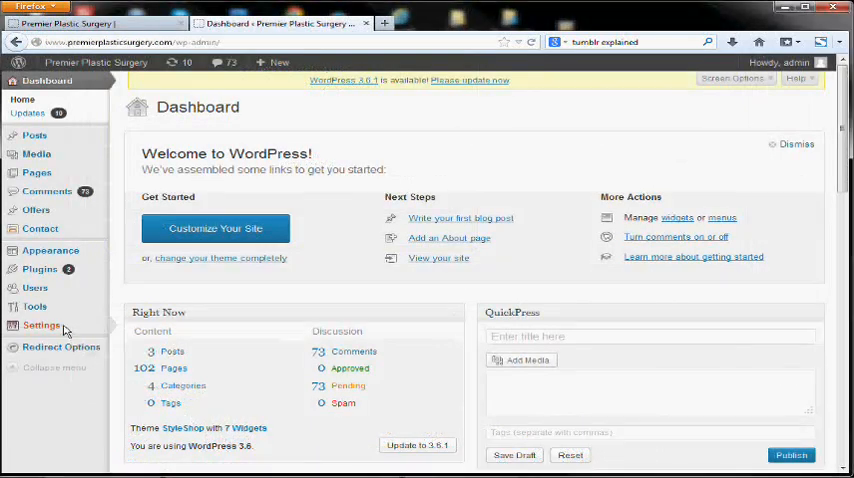
{"action": "left_click", "coordinate": [41, 325]}
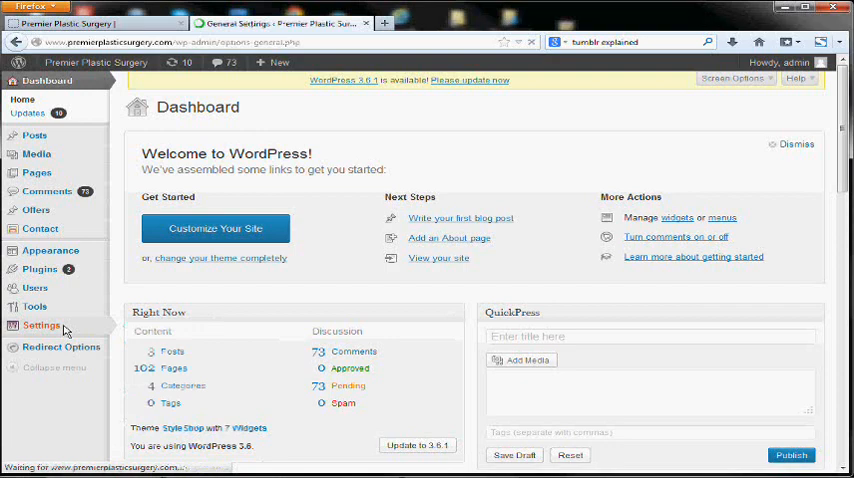
{"action": "left_click", "coordinate": [41, 325]}
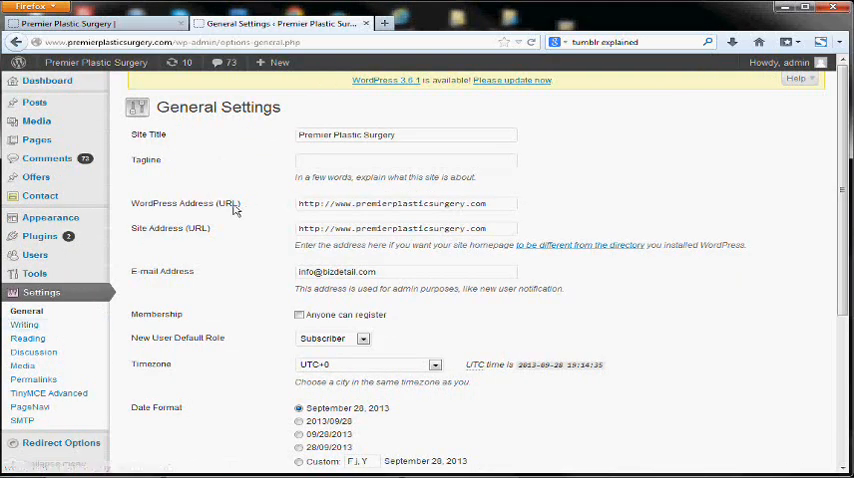
{"action": "mouse_move", "coordinate": [432, 243]}
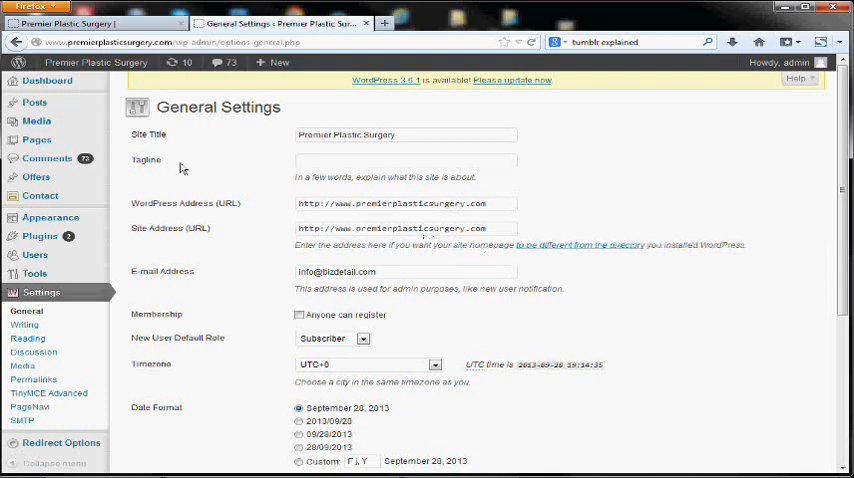
{"action": "scroll", "scroll_direction": "down", "scroll_amount": 3}
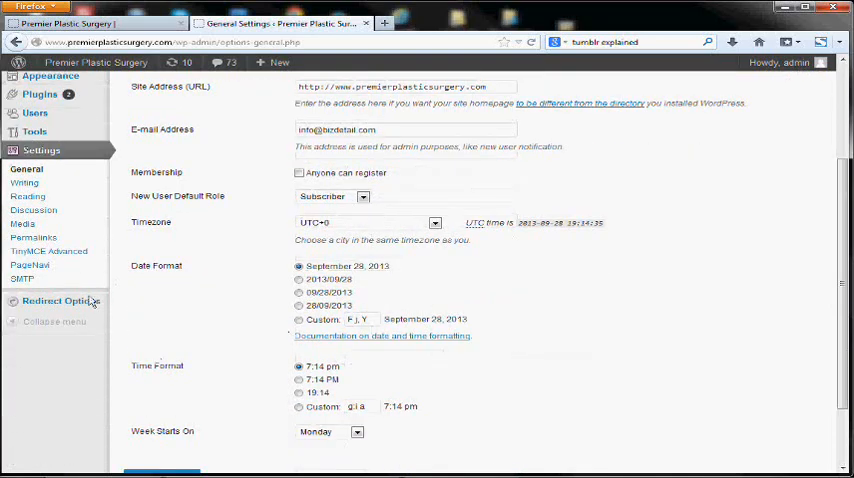
{"action": "left_click", "coordinate": [33, 237]}
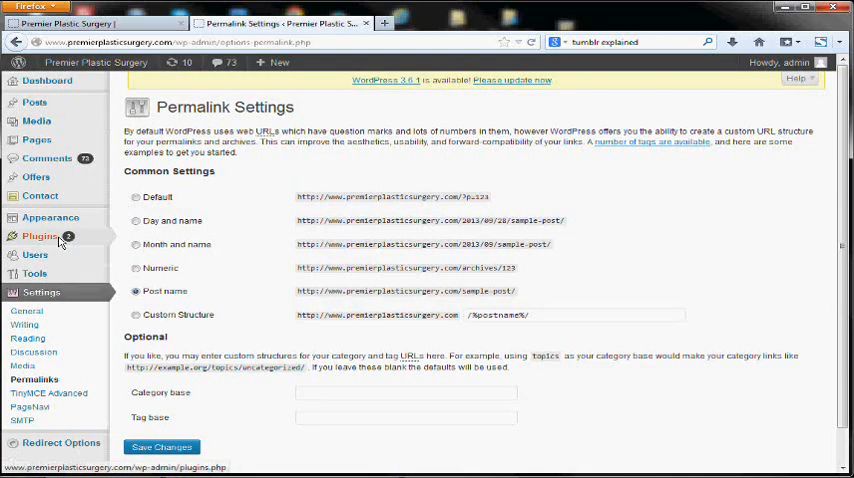
{"action": "mouse_move", "coordinate": [210, 300]}
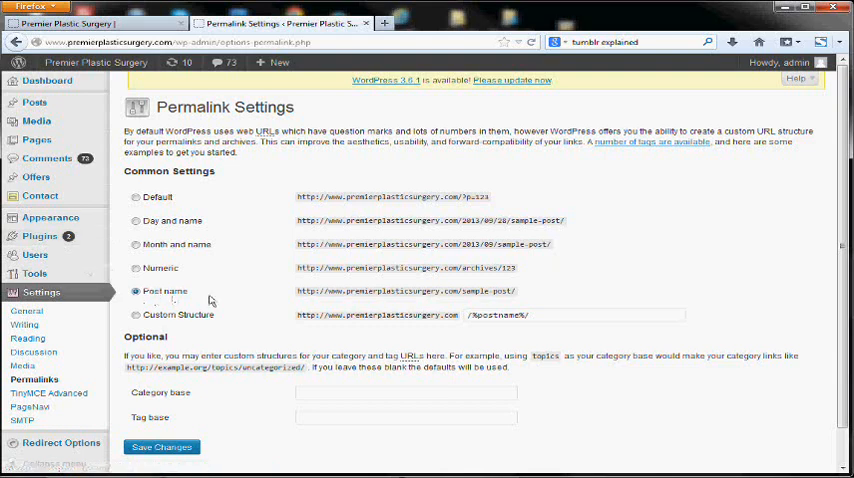
{"action": "left_click", "coordinate": [90, 23]}
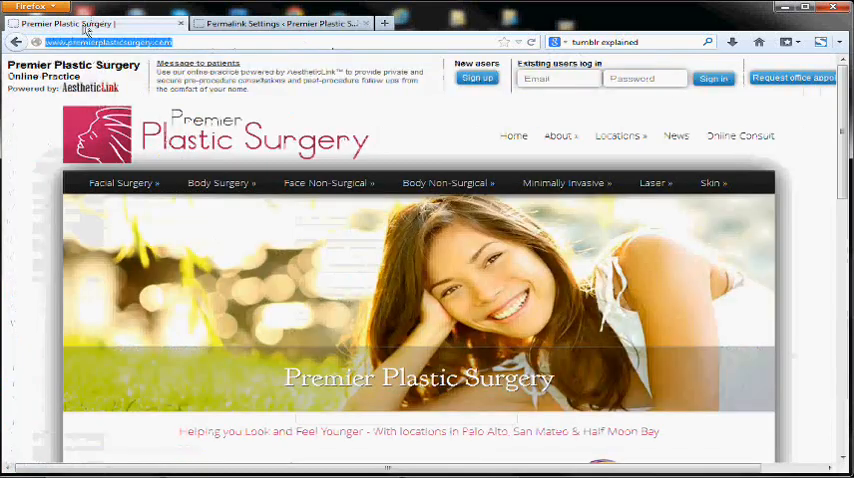
Open the Chin Surgery page from the live site's Facial Surgery menu.
{"action": "left_click", "coordinate": [122, 183]}
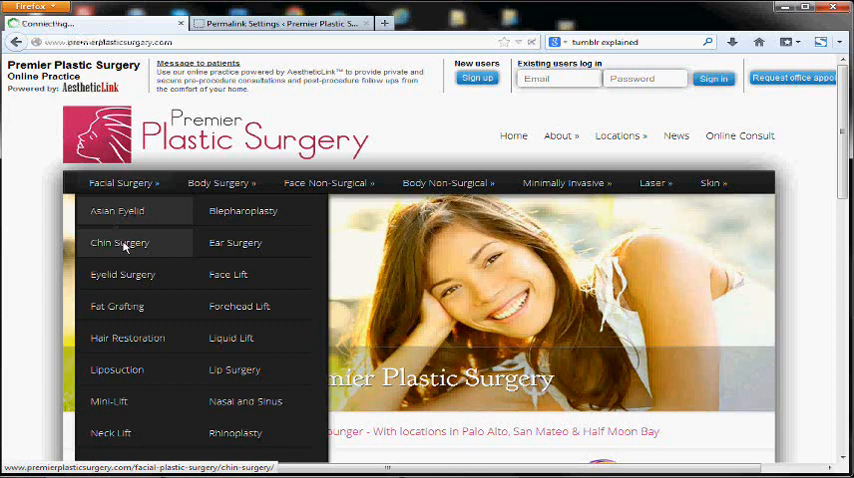
{"action": "left_click", "coordinate": [120, 243]}
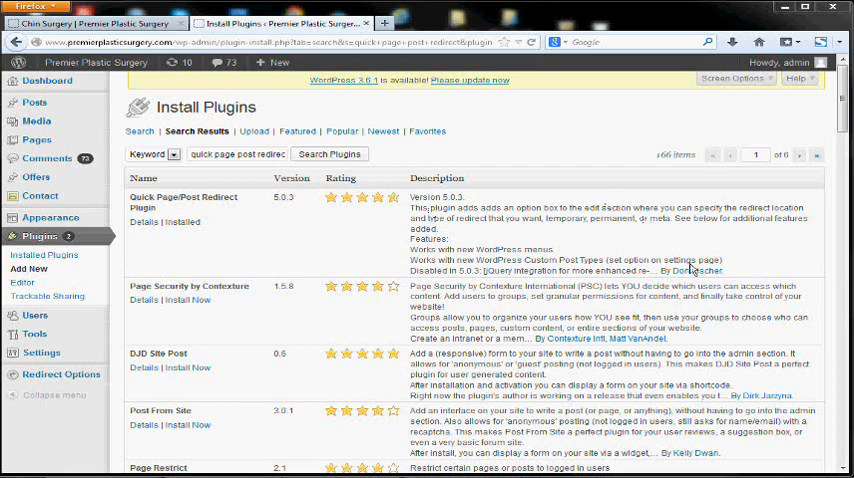
{"action": "mouse_move", "coordinate": [402, 250]}
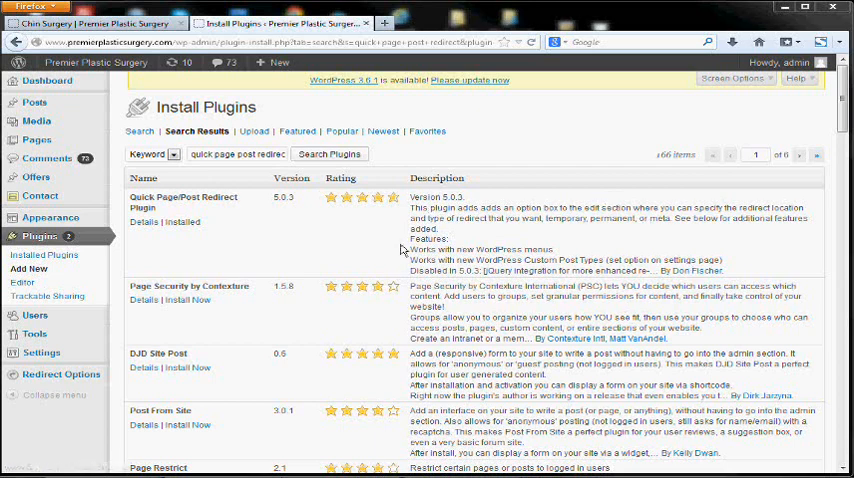
{"action": "mouse_move", "coordinate": [405, 248]}
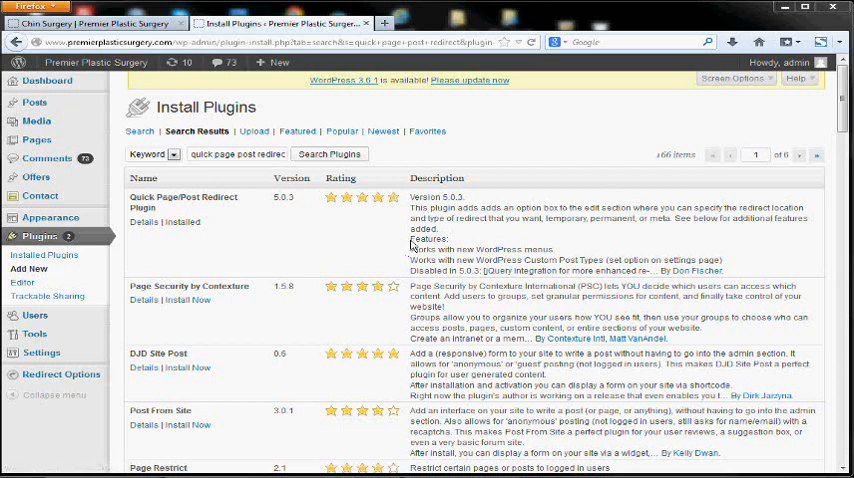
Open Quick Redirects under Redirect Options, then return to the Excel list of old addresses.
{"action": "left_click", "coordinate": [44, 254]}
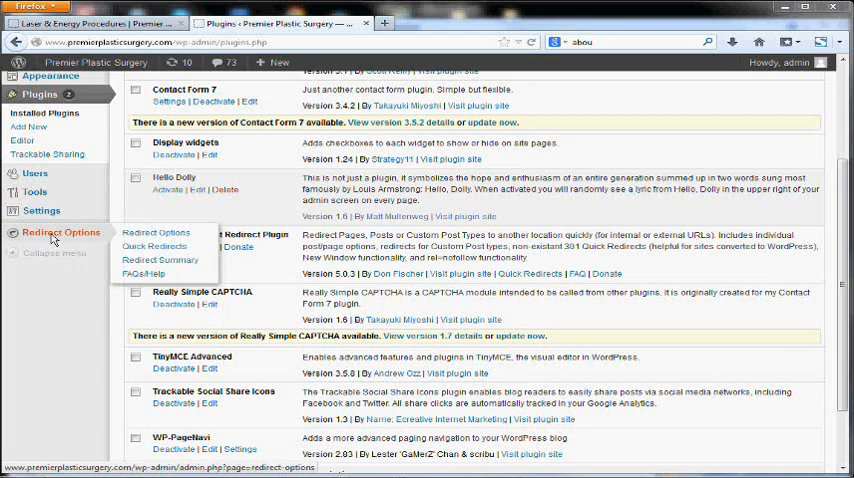
{"action": "mouse_move", "coordinate": [154, 247]}
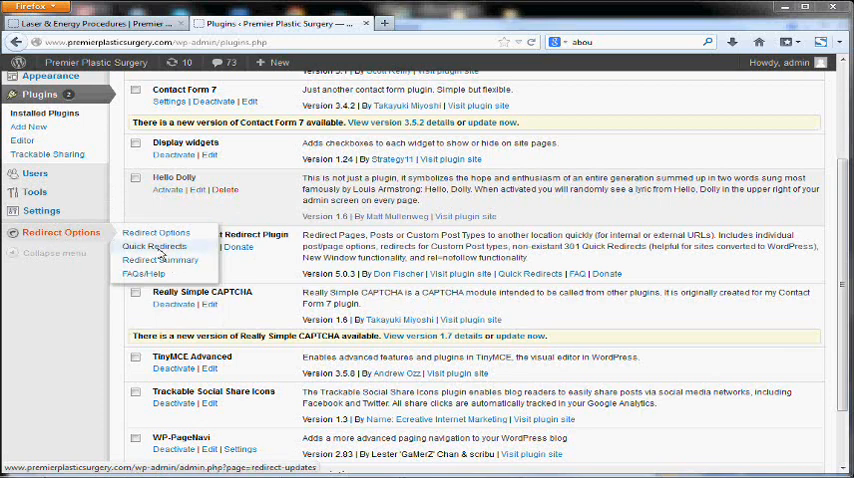
{"action": "left_click", "coordinate": [154, 246]}
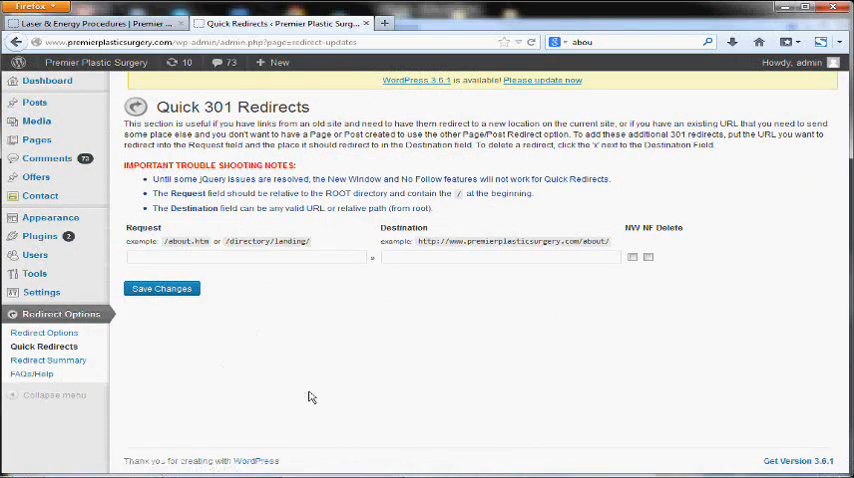
{"action": "mouse_move", "coordinate": [499, 347]}
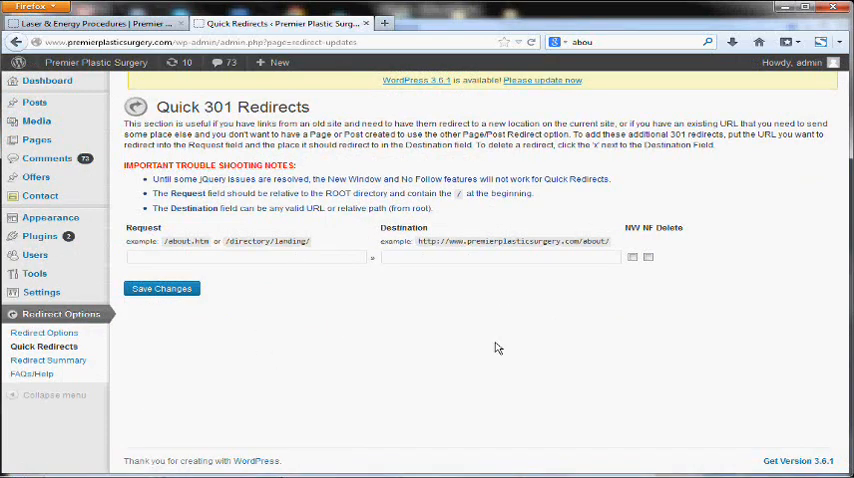
{"action": "left_click", "coordinate": [470, 465]}
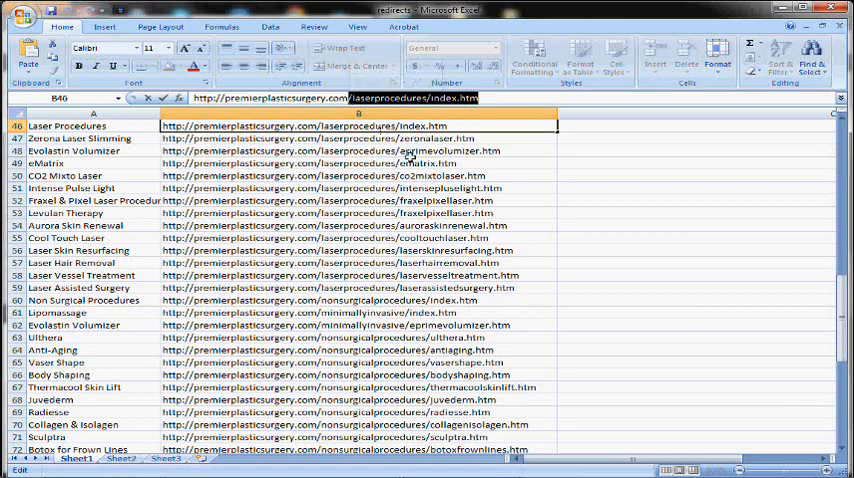
{"action": "mouse_move", "coordinate": [423, 139]}
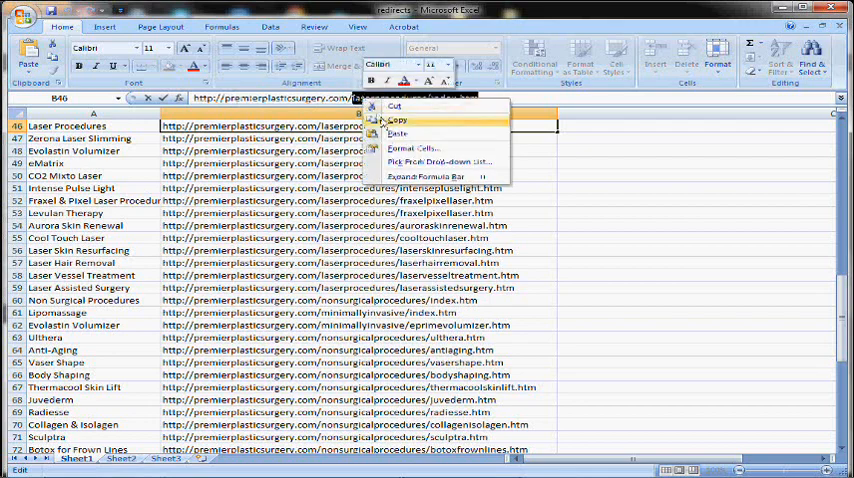
Copy the old Laser Procedures path /laserprocedures/index.htm from cell B46.
{"action": "left_click", "coordinate": [103, 465]}
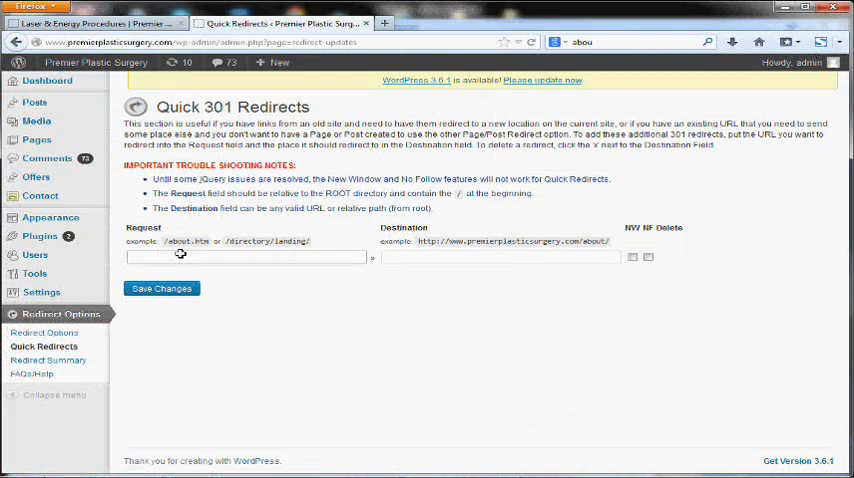
Save a 301 redirect from /laserprocedures/index.htm to the new /laser-procedures/ page.
{"action": "type", "text": "/"}
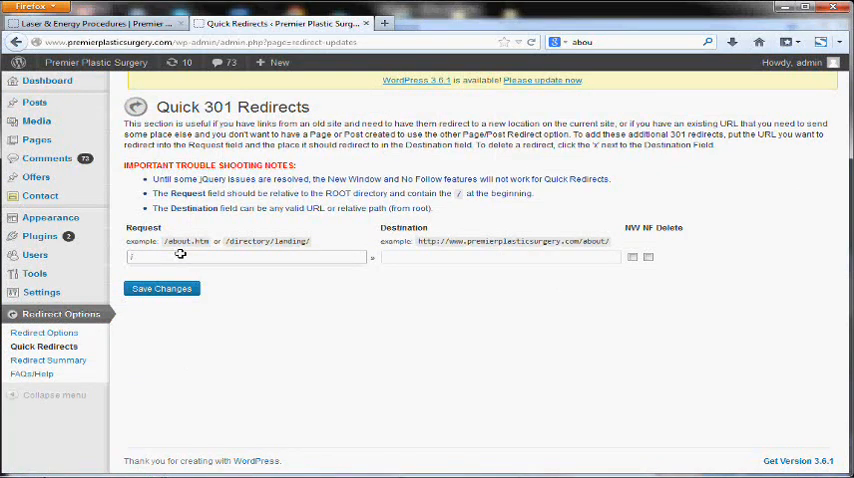
{"action": "type", "text": "/laserprocedures/index.htm"}
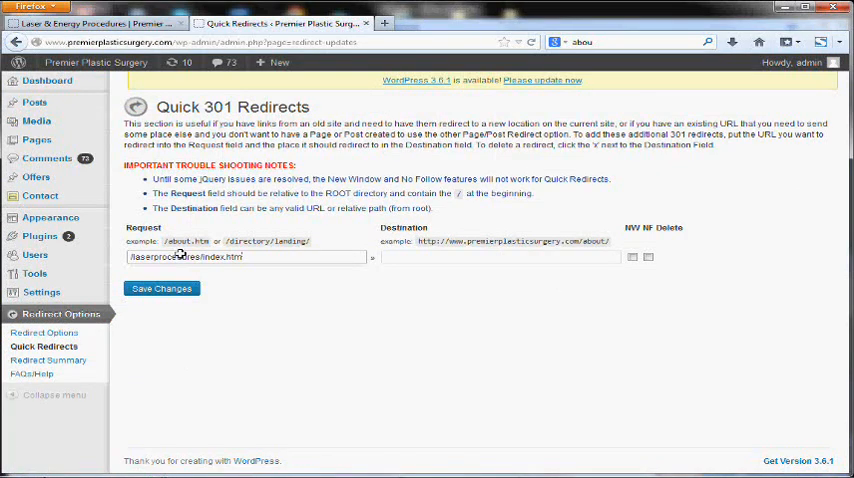
{"action": "left_click", "coordinate": [100, 23]}
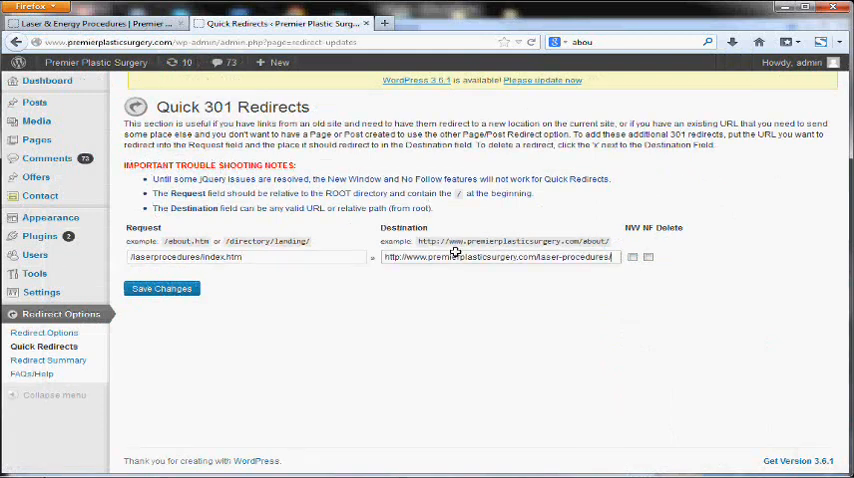
{"action": "left_click", "coordinate": [161, 288]}
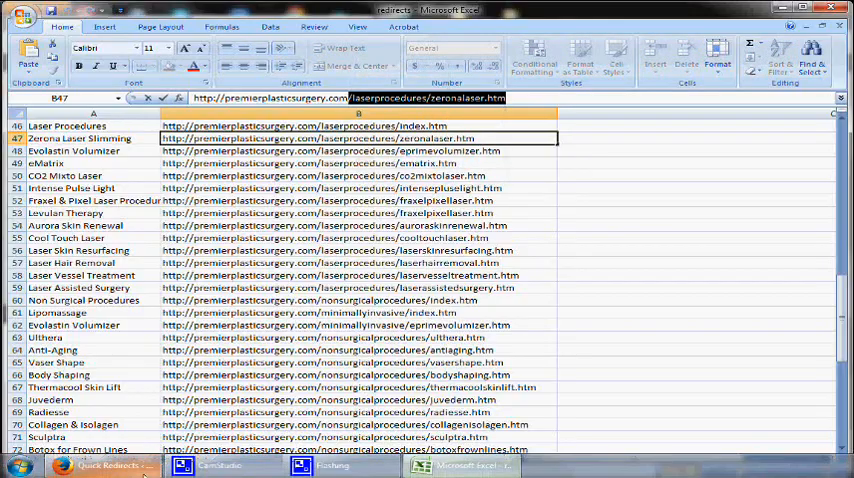
Enter /laserprocedures/zeronalaser.htm as the next redirect's Request path.
{"action": "left_click", "coordinate": [110, 465]}
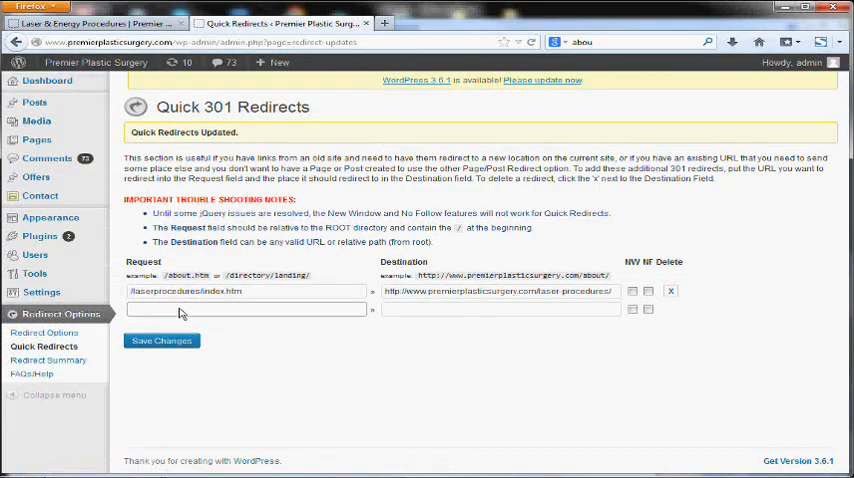
{"action": "type", "text": "/laserprocedures/zeronalaser.htm"}
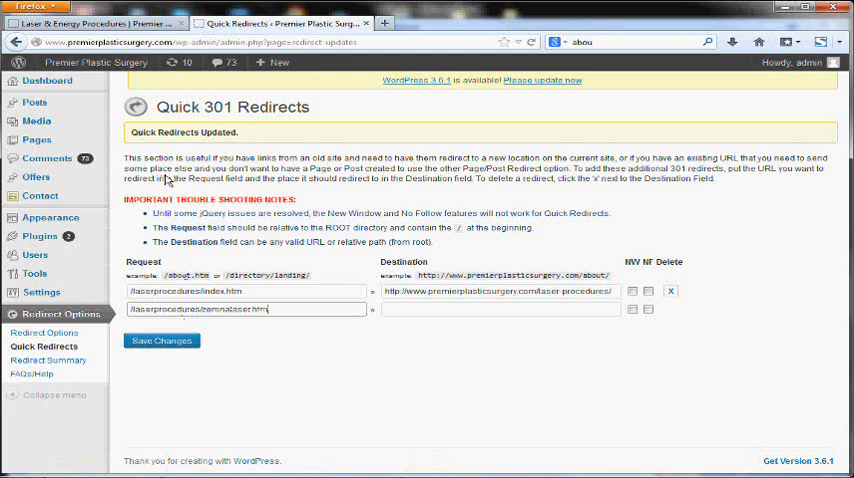
{"action": "left_click", "coordinate": [90, 23]}
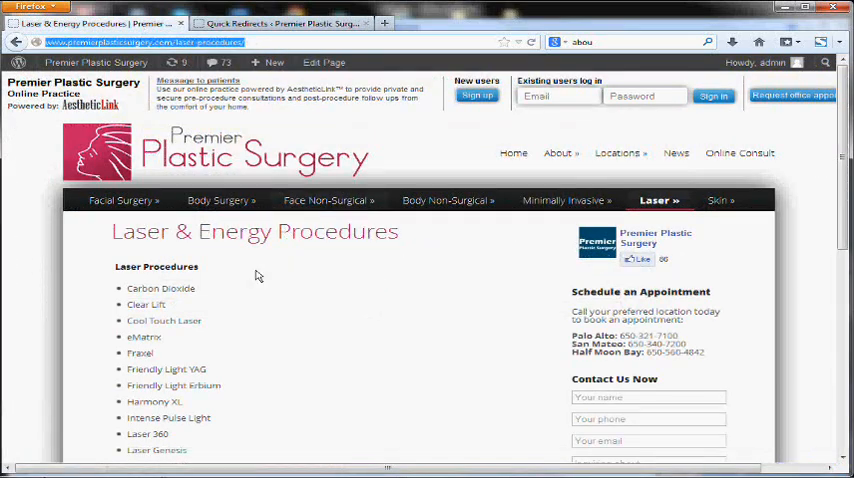
Open the live Zerona Laser Slimming page to get its new address.
{"action": "scroll", "scroll_direction": "down", "scroll_amount": 3}
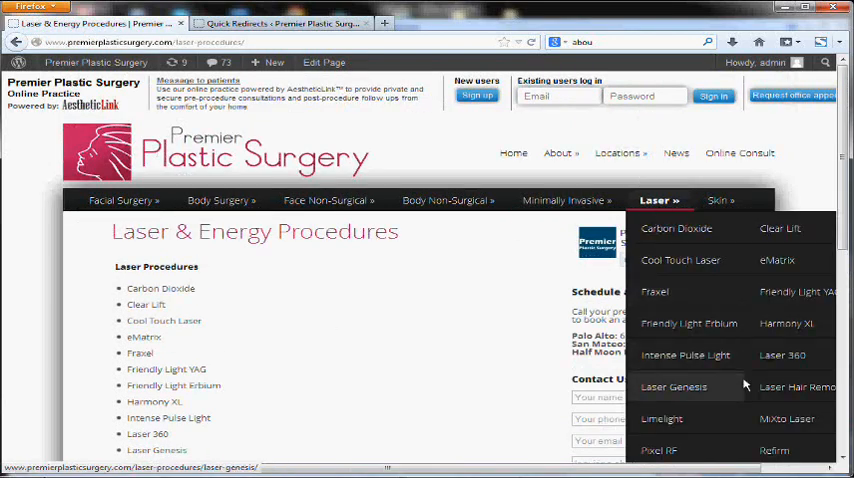
{"action": "left_click", "coordinate": [674, 387]}
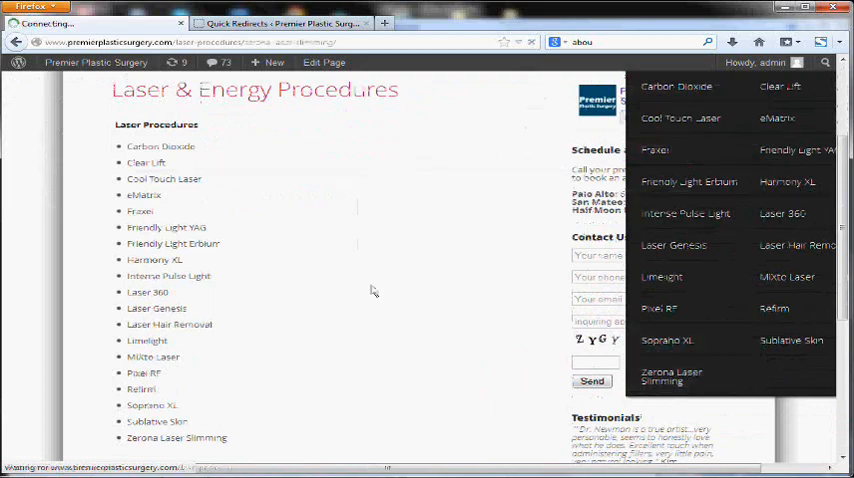
{"action": "left_click", "coordinate": [673, 375]}
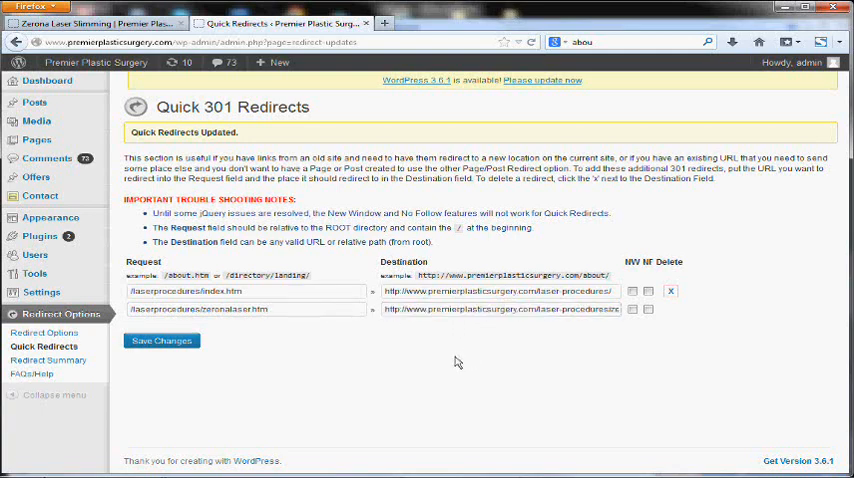
Save the /laserprocedures/zeronalaser.htm redirect to the Zerona Laser Slimming page.
{"action": "left_click", "coordinate": [161, 341]}
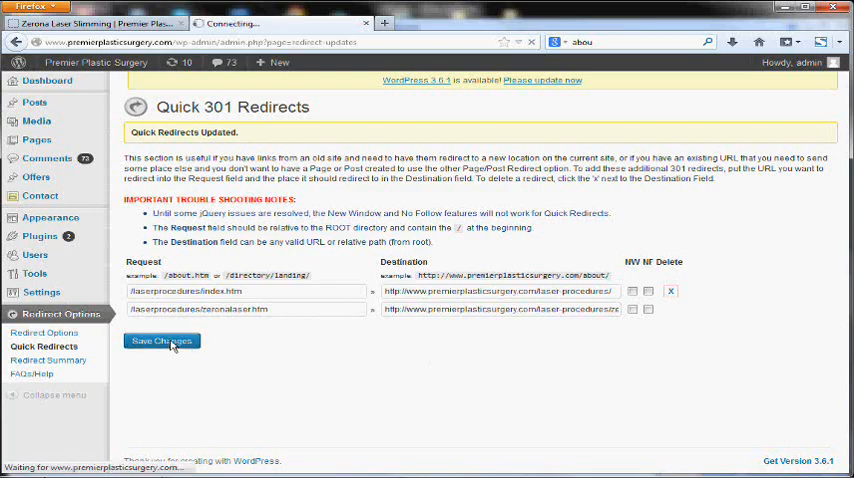
{"action": "left_click", "coordinate": [162, 341]}
{"action": "type", "text": "alcs 2013"}
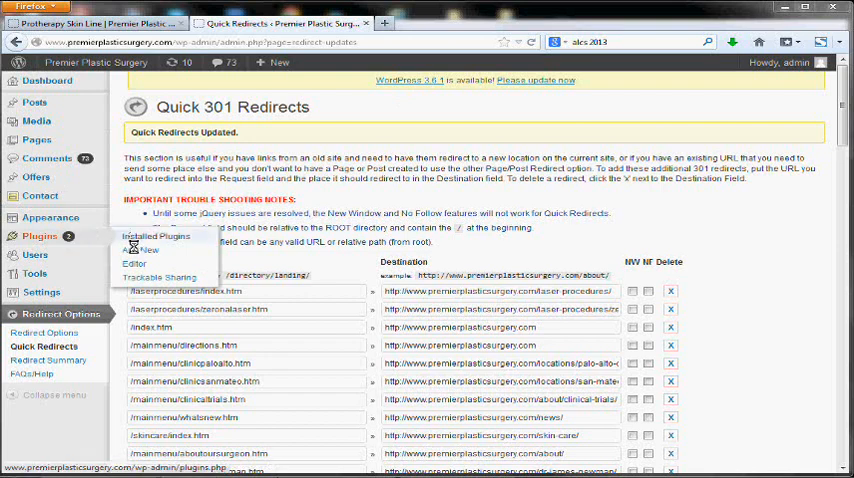
Find Google XML Sitemaps 3.3 via an 'xml sitemap' plugin search, install it and activate it.
{"action": "left_click", "coordinate": [155, 235]}
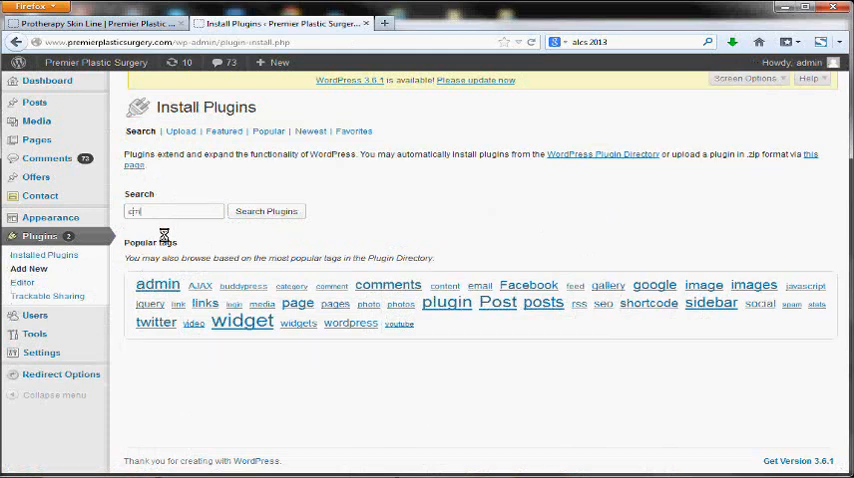
{"action": "type", "text": "xml sitemap"}
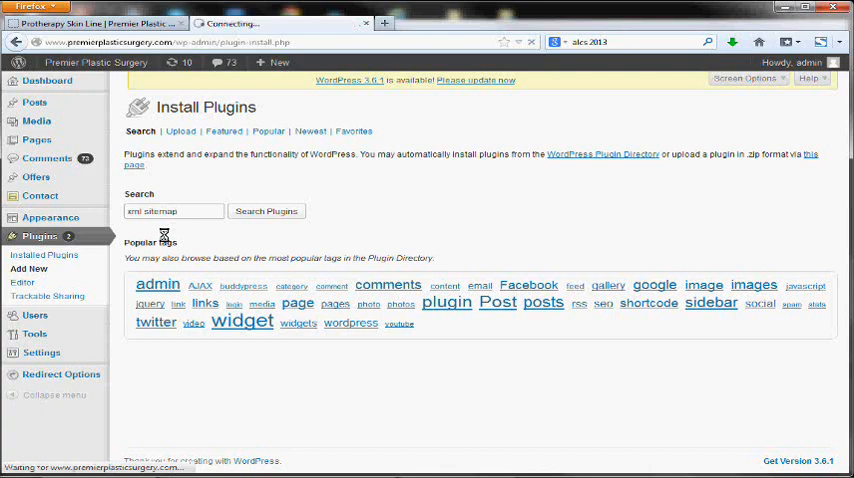
{"action": "left_click", "coordinate": [266, 211]}
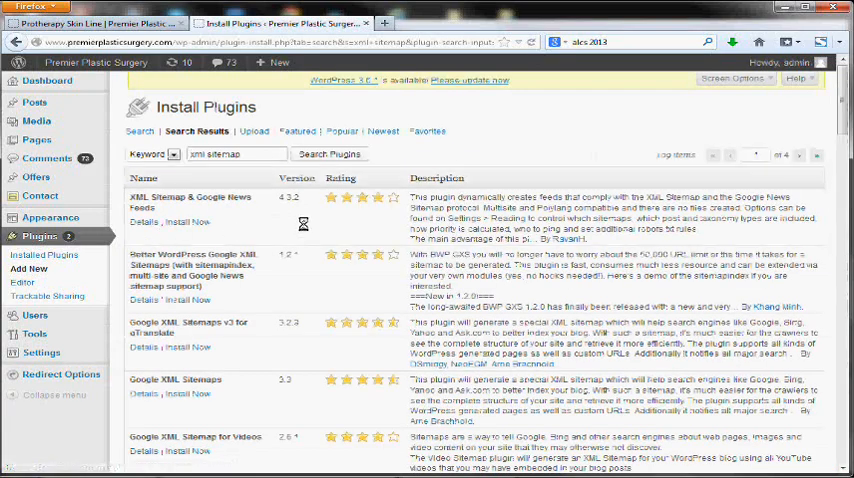
{"action": "scroll", "scroll_direction": "down", "scroll_amount": 3}
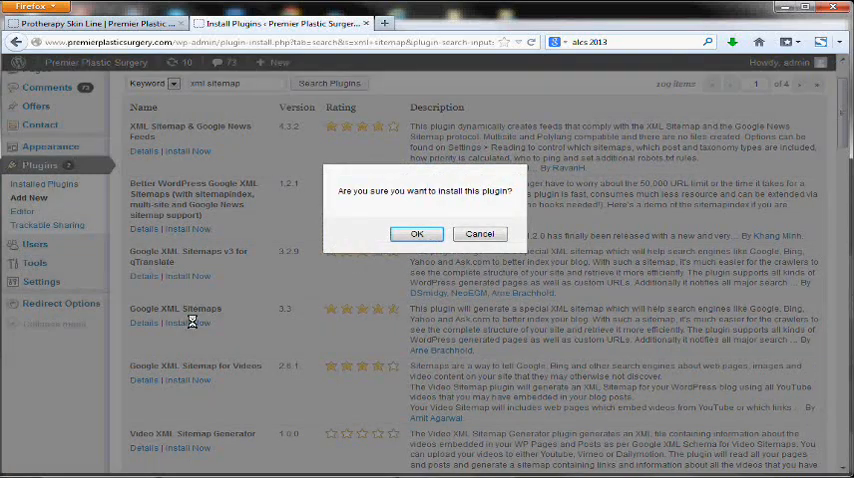
{"action": "left_click", "coordinate": [416, 233]}
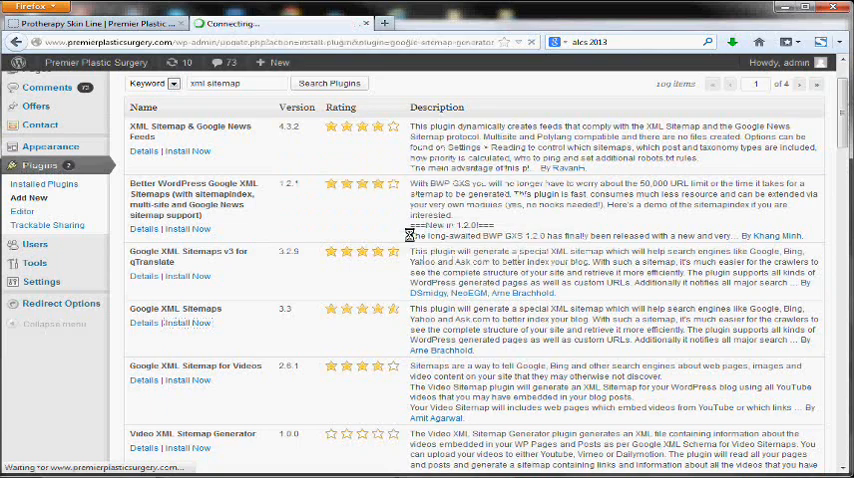
{"action": "left_click", "coordinate": [188, 316]}
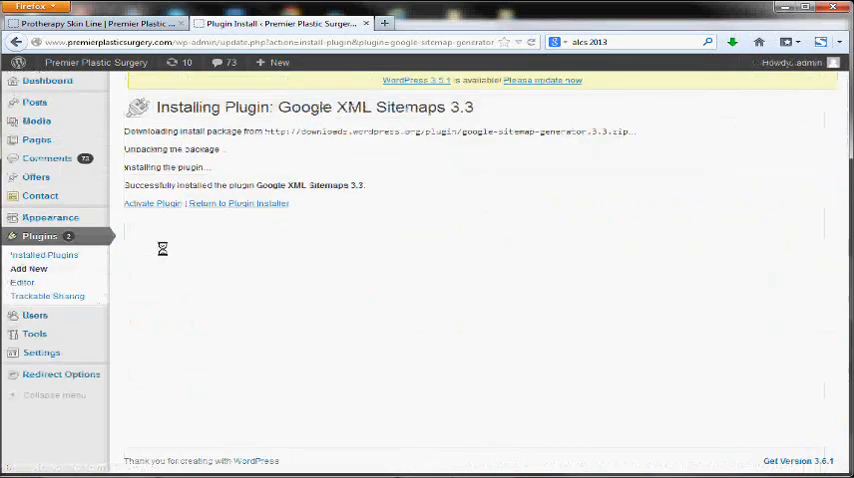
{"action": "left_click", "coordinate": [151, 204]}
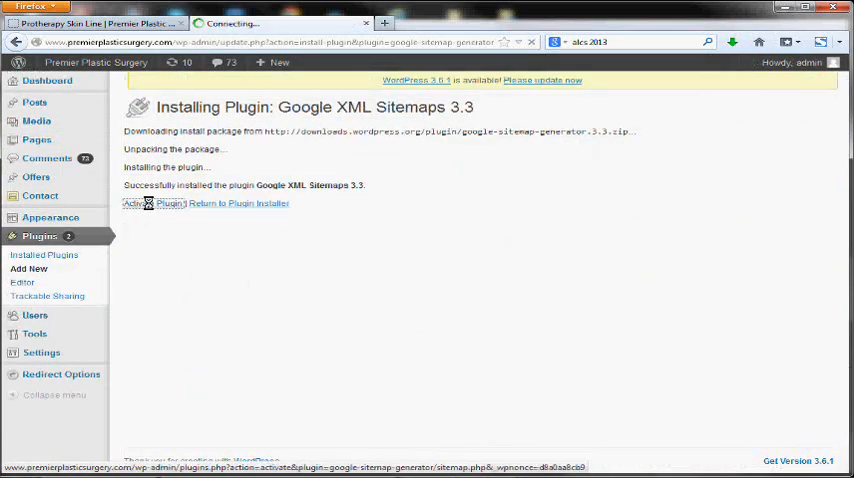
{"action": "left_click", "coordinate": [137, 204]}
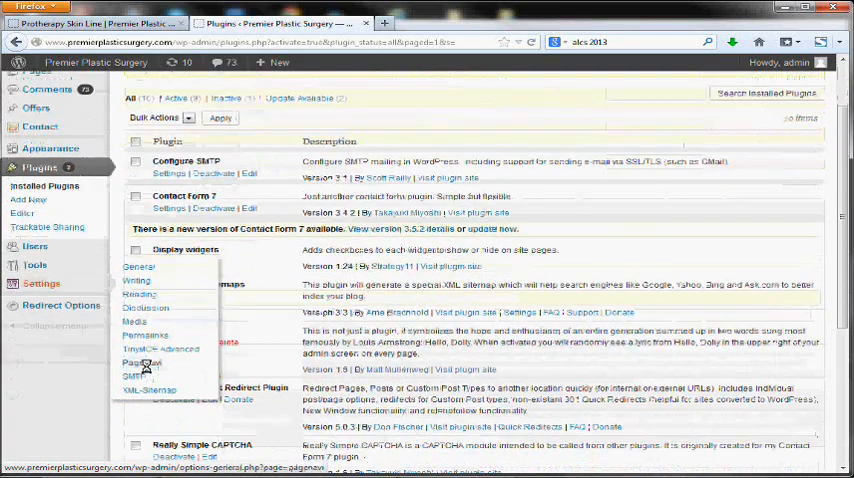
Build the site's XML sitemap for the first time from the XML-Sitemap settings page.
{"action": "left_click", "coordinate": [148, 390]}
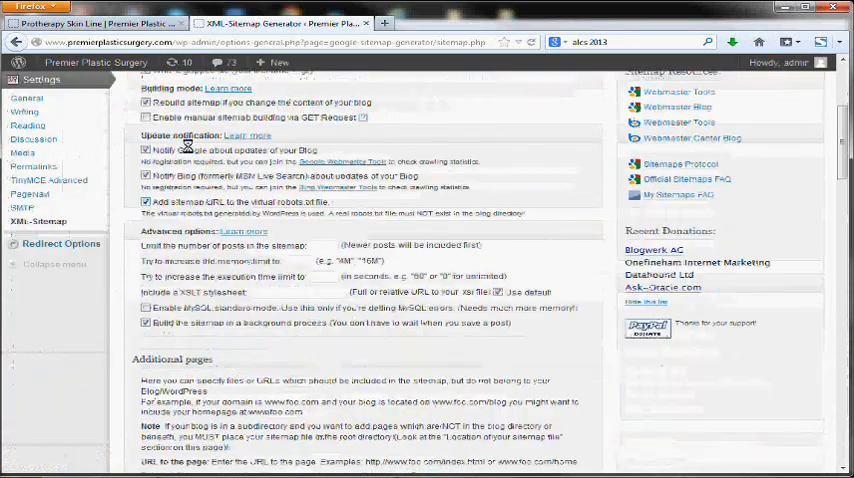
{"action": "scroll", "scroll_direction": "up", "scroll_amount": 3}
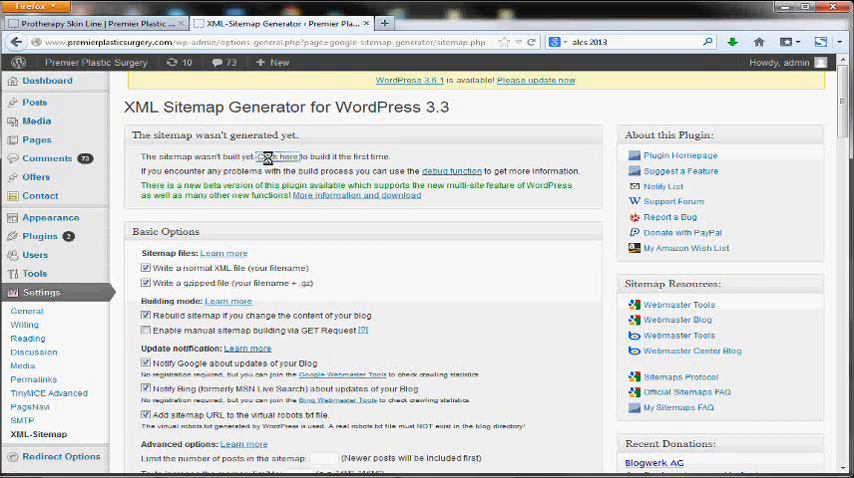
{"action": "left_click", "coordinate": [288, 157]}
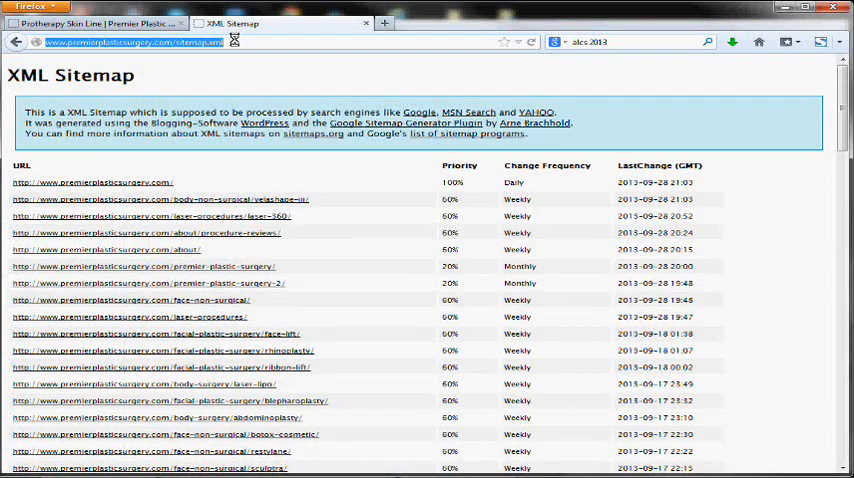
{"action": "left_click", "coordinate": [456, 23]}
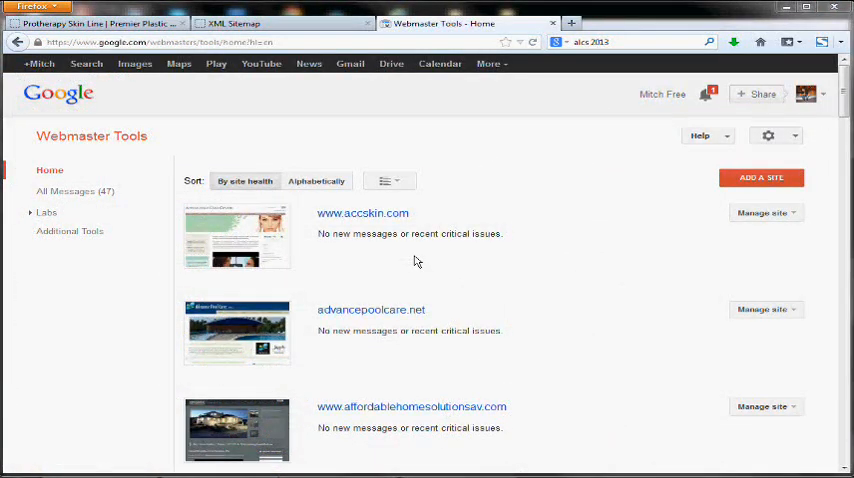
{"action": "left_click", "coordinate": [761, 177]}
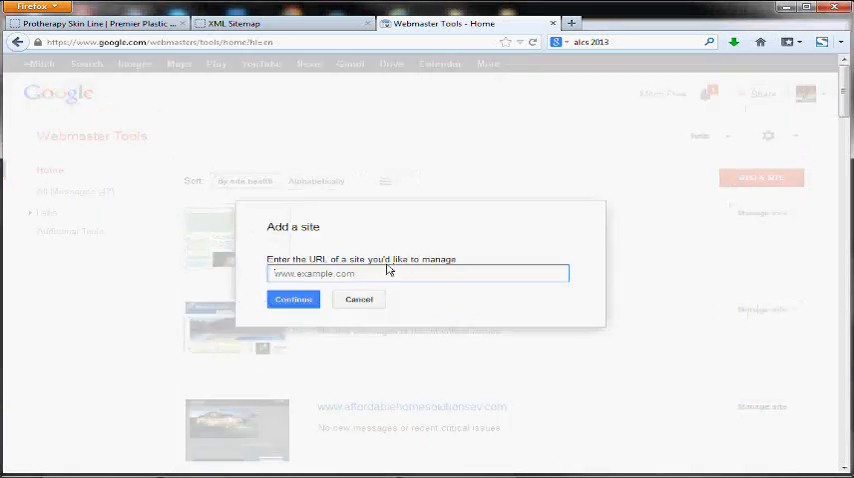
{"action": "type", "text": "www.P"}
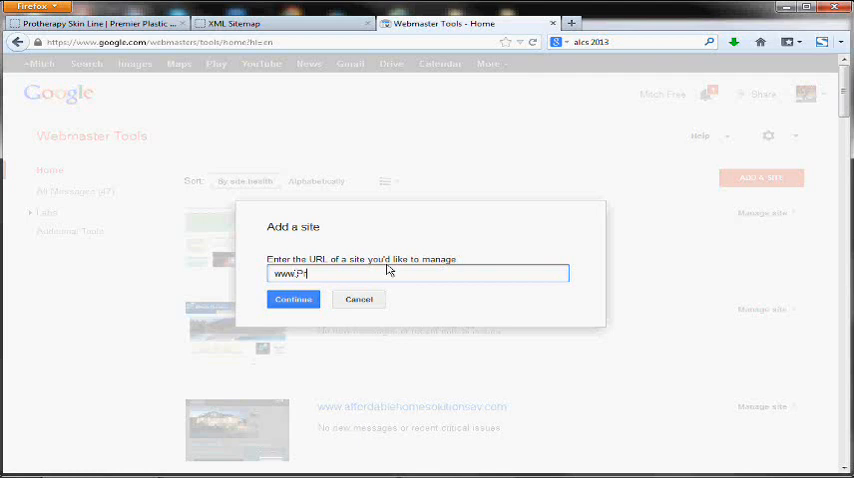
{"action": "type", "text": "remierPlastic"}
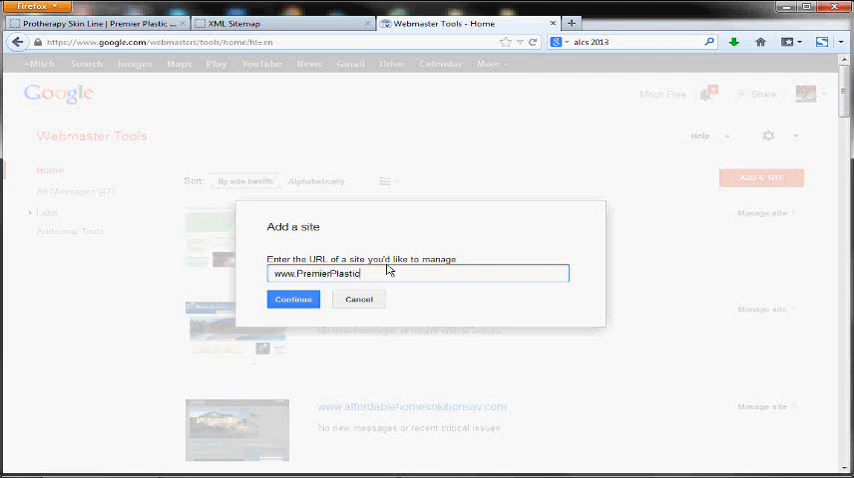
{"action": "type", "text": "Surgery.com"}
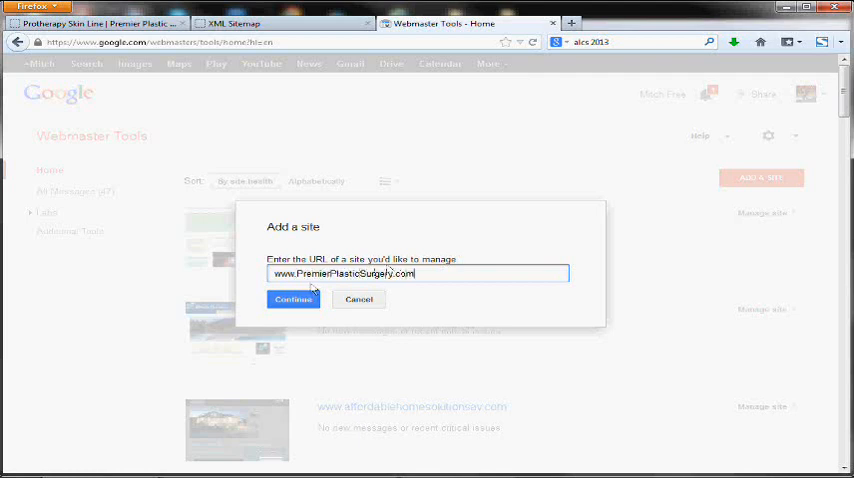
{"action": "left_click", "coordinate": [293, 299]}
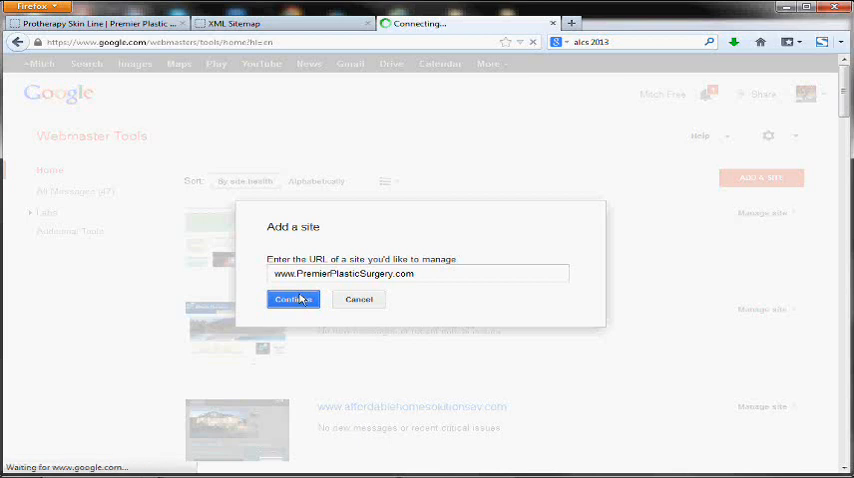
{"action": "left_click", "coordinate": [293, 299]}
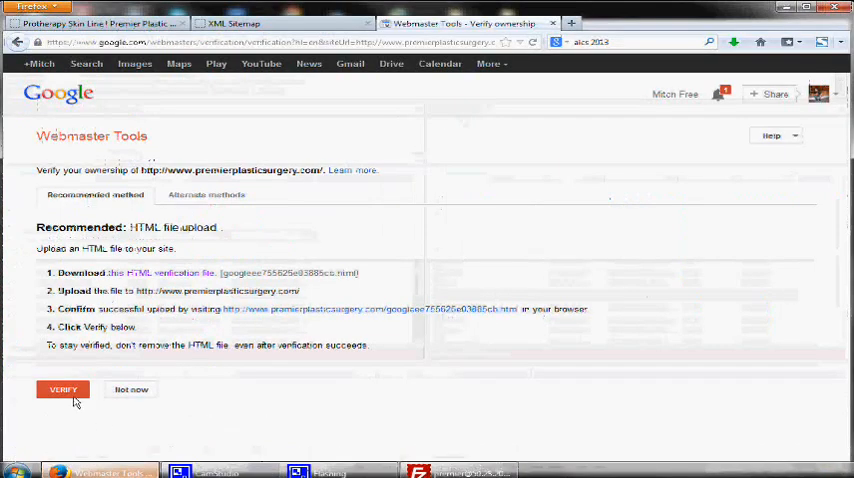
Verify ownership of premierplasticsurgery.com and go to its Sitemaps report.
{"action": "left_click", "coordinate": [62, 389]}
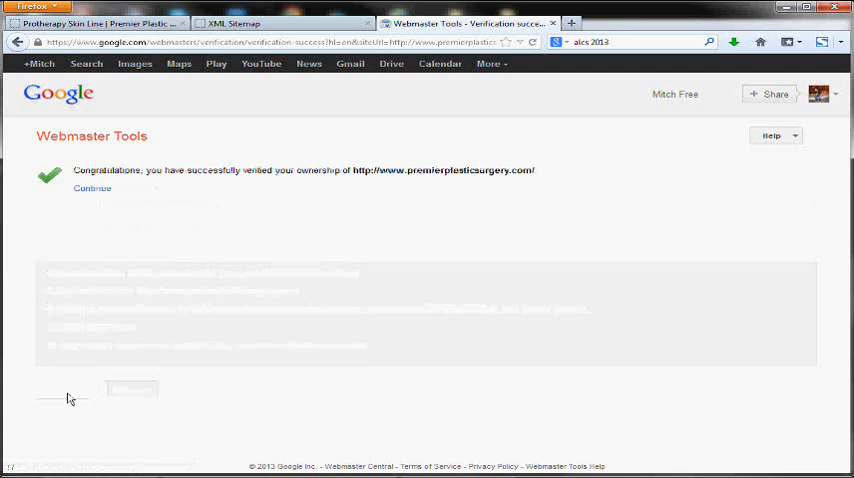
{"action": "left_click", "coordinate": [91, 189]}
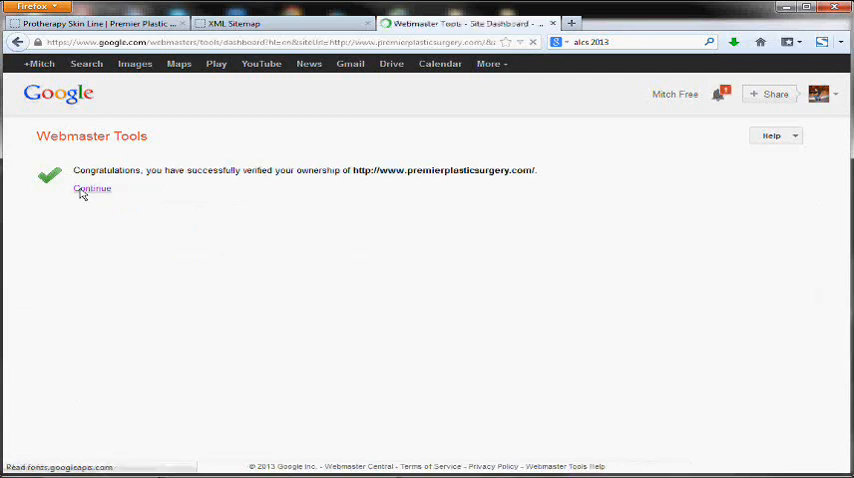
{"action": "left_click", "coordinate": [91, 188]}
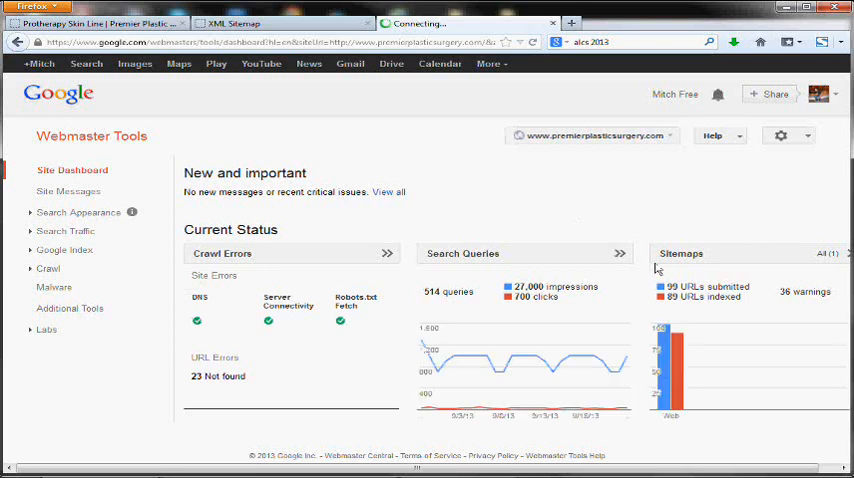
{"action": "left_click", "coordinate": [681, 253]}
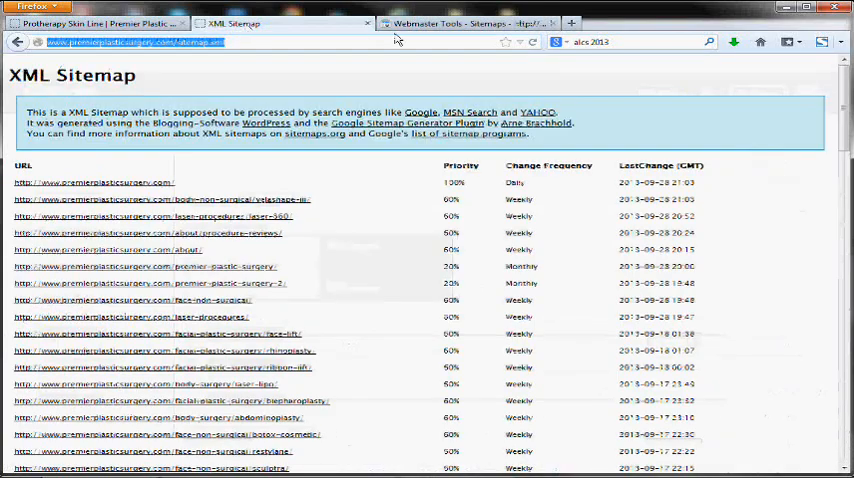
Submit sitemap.xml as the site's sitemap in Webmaster Tools.
{"action": "left_click", "coordinate": [450, 23]}
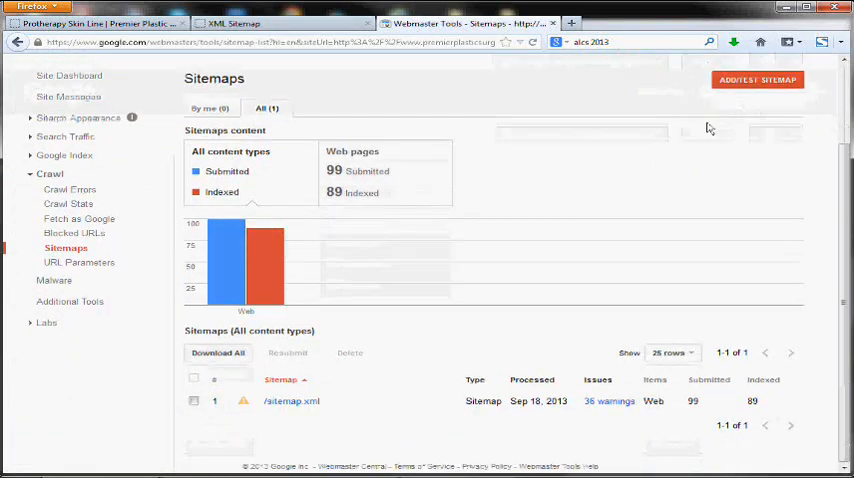
{"action": "left_click", "coordinate": [757, 80]}
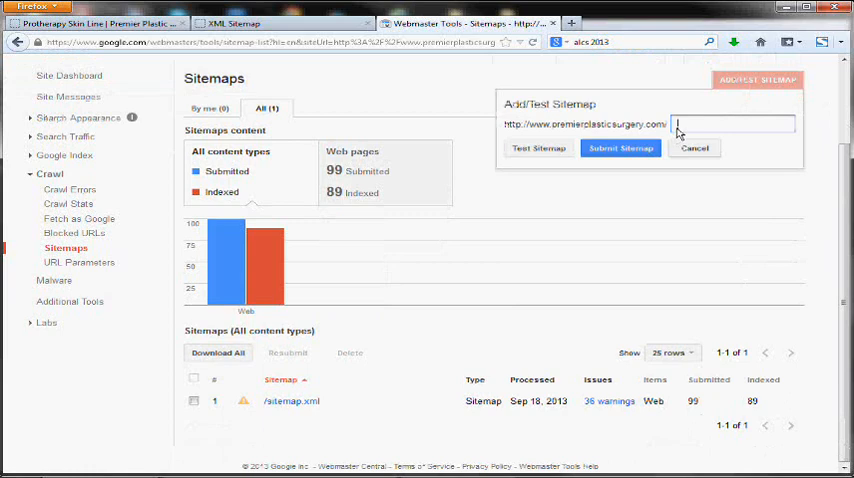
{"action": "type", "text": "sitemap.xml"}
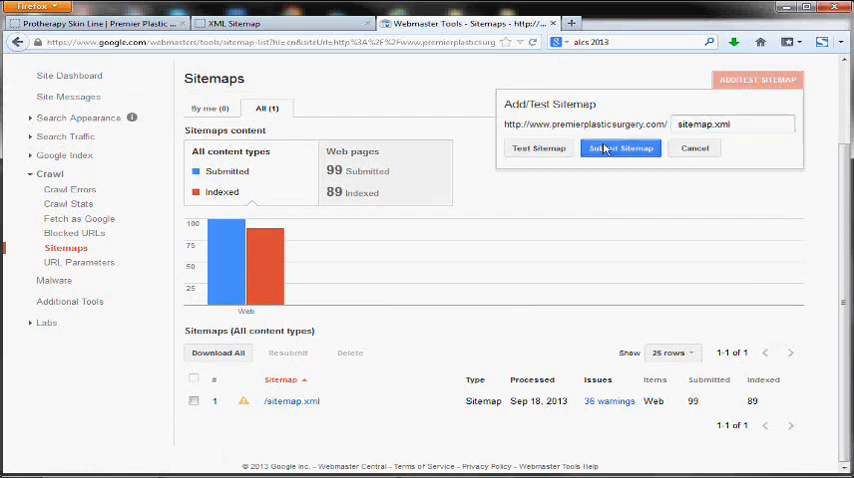
{"action": "left_click", "coordinate": [620, 148]}
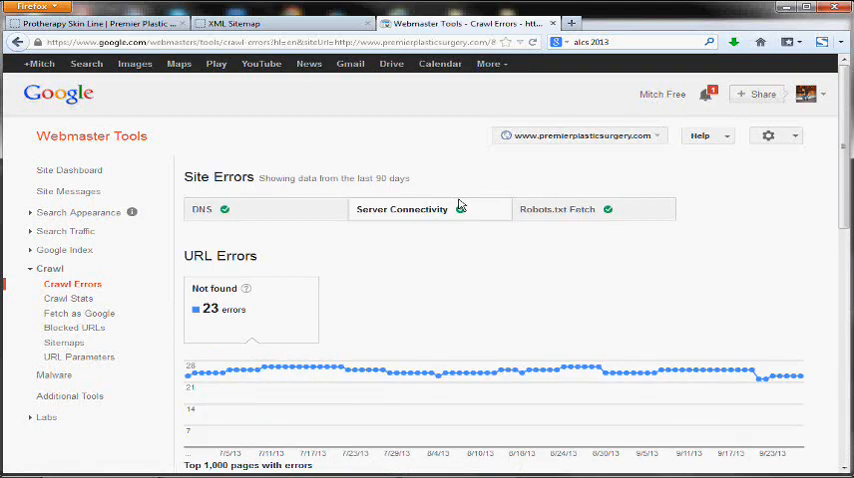
Scroll down to the URL errors table listing the 23 not-found 404 URLs.
{"action": "scroll", "scroll_direction": "down", "scroll_amount": 3}
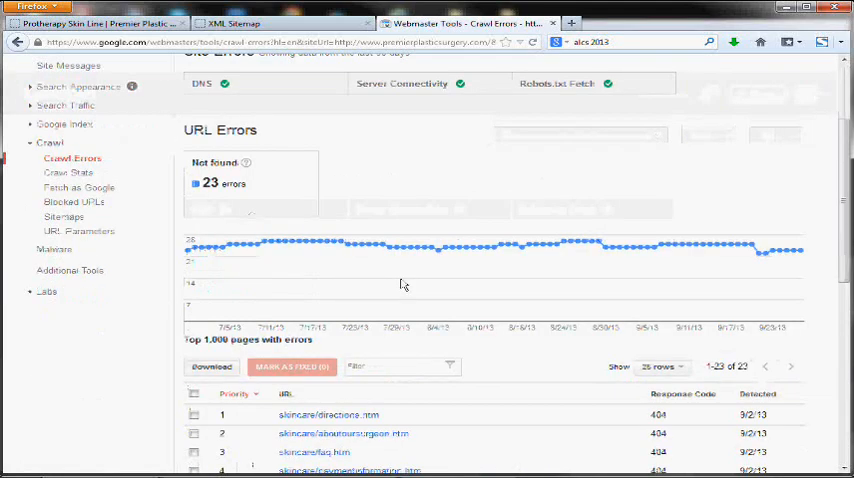
{"action": "scroll", "scroll_direction": "down", "scroll_amount": 3}
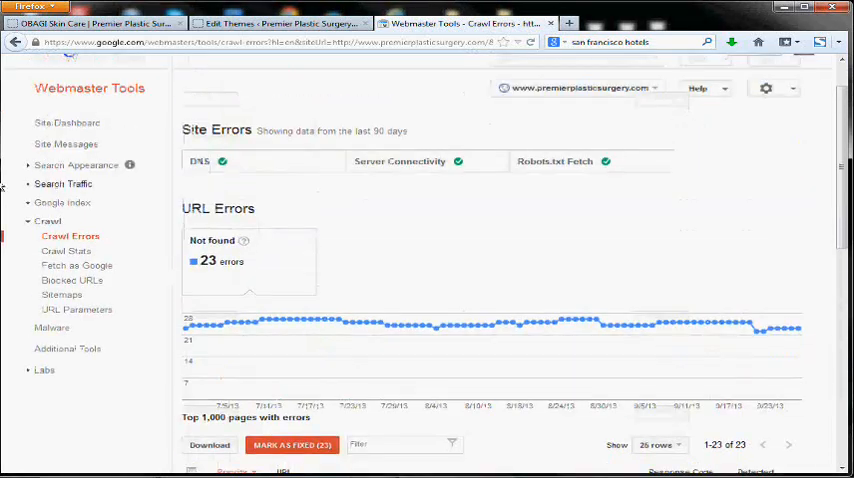
{"action": "scroll", "scroll_direction": "down", "scroll_amount": 3}
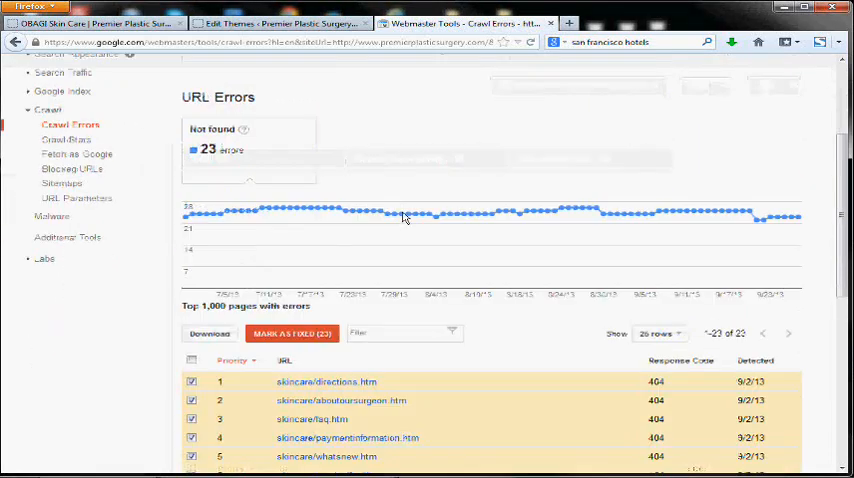
{"action": "scroll", "scroll_direction": "down", "scroll_amount": 3}
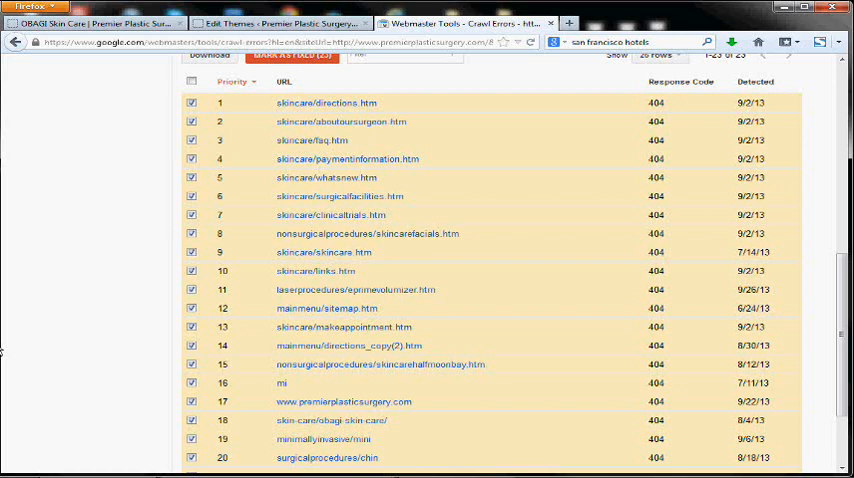
{"action": "mouse_move", "coordinate": [4, 270]}
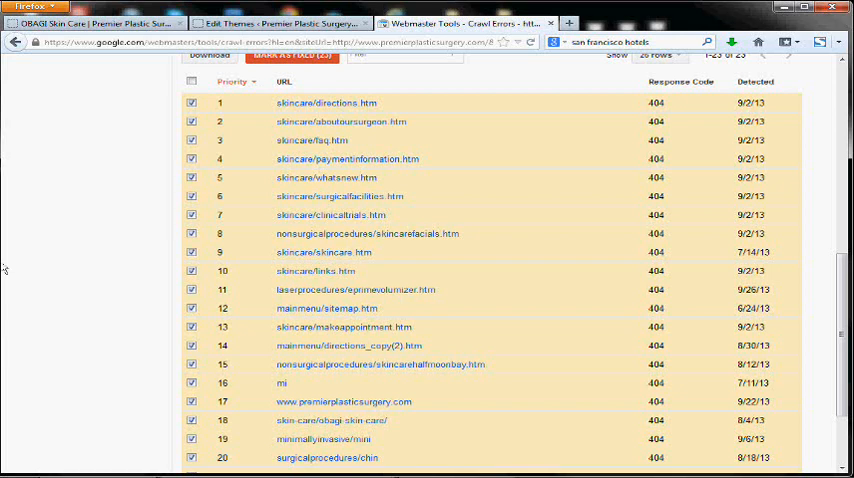
{"action": "mouse_move", "coordinate": [55, 248]}
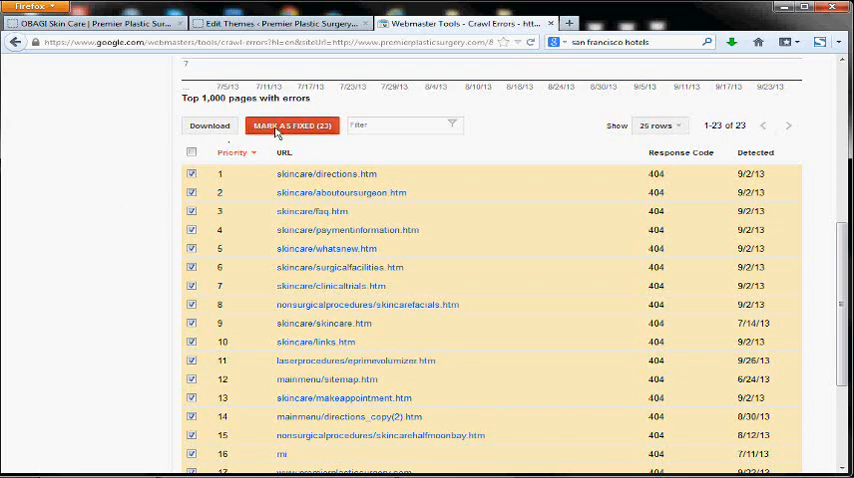
Mark all 23 selected not-found errors as fixed and confirm.
{"action": "left_click", "coordinate": [291, 125]}
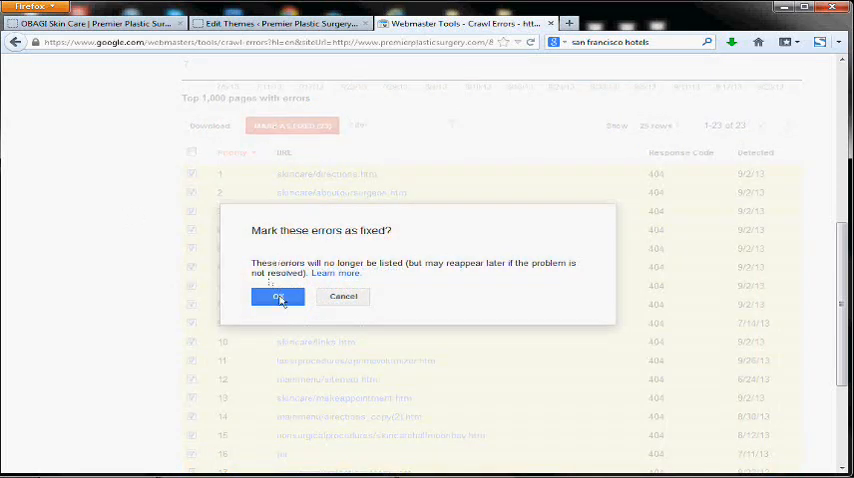
{"action": "left_click", "coordinate": [278, 296]}
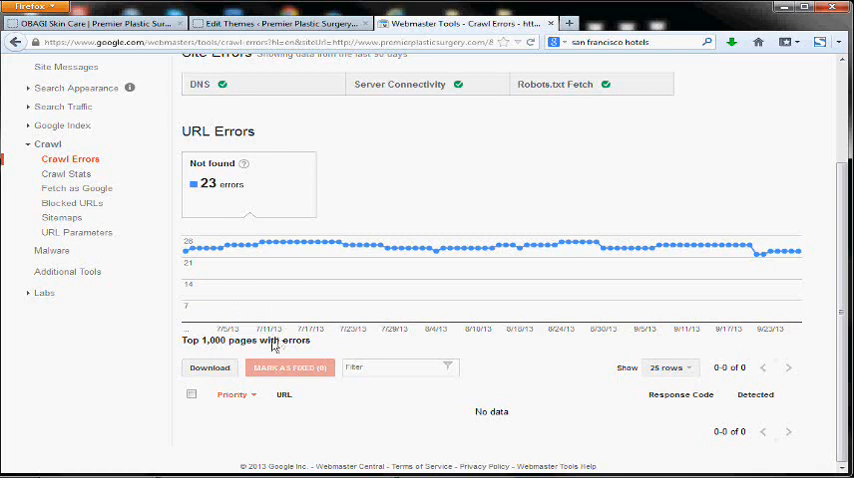
{"action": "scroll", "scroll_direction": "up", "scroll_amount": 3}
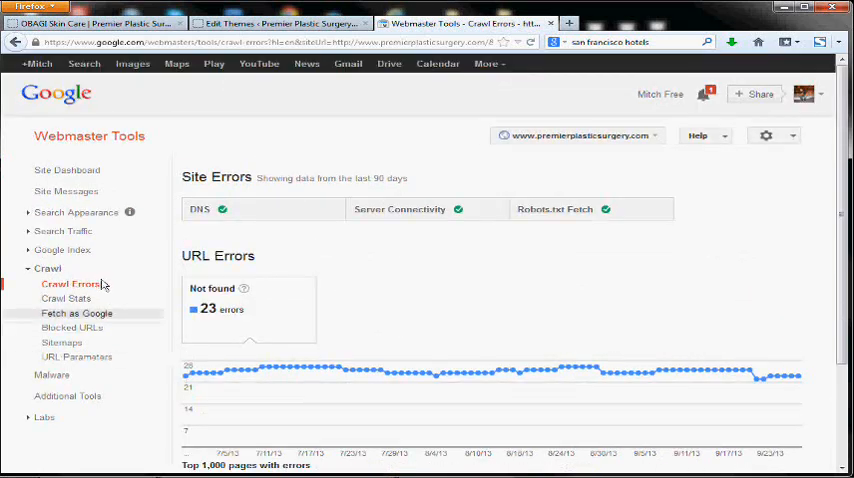